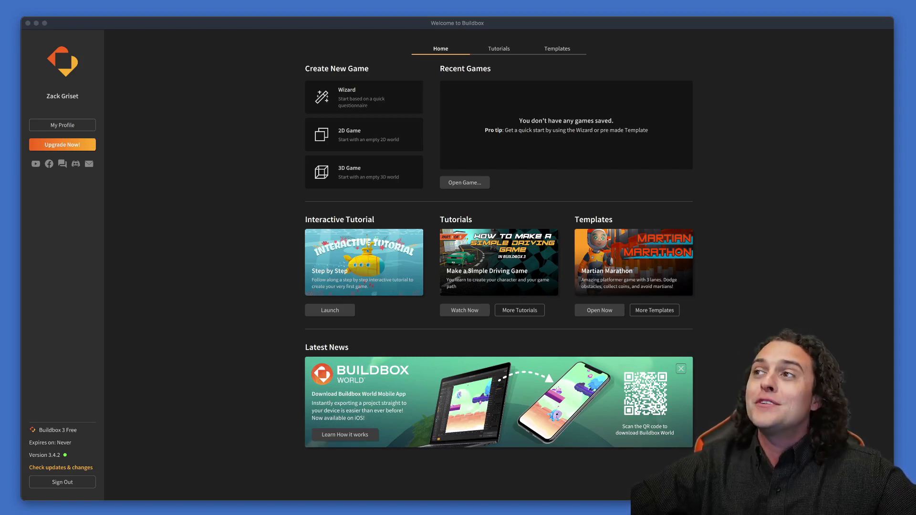
{"action": "mouse_move", "coordinate": [739, 353]}
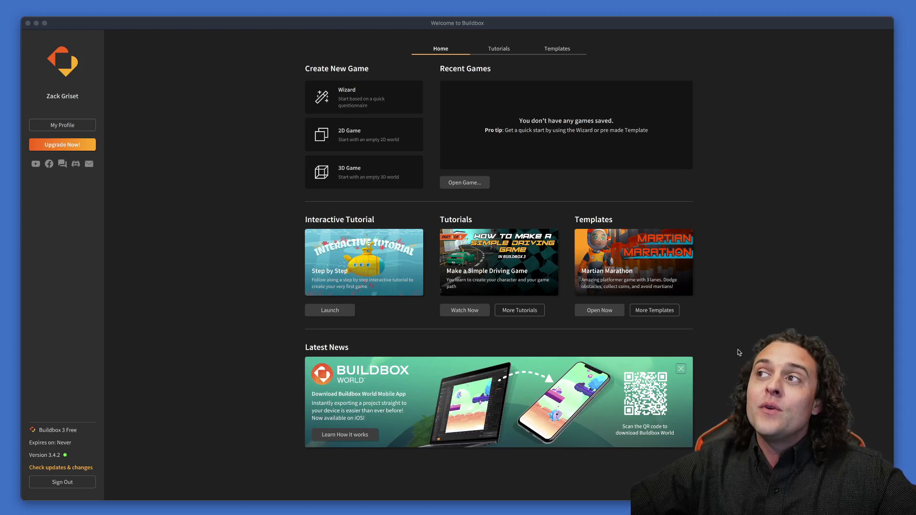
{"action": "mouse_move", "coordinate": [612, 313]}
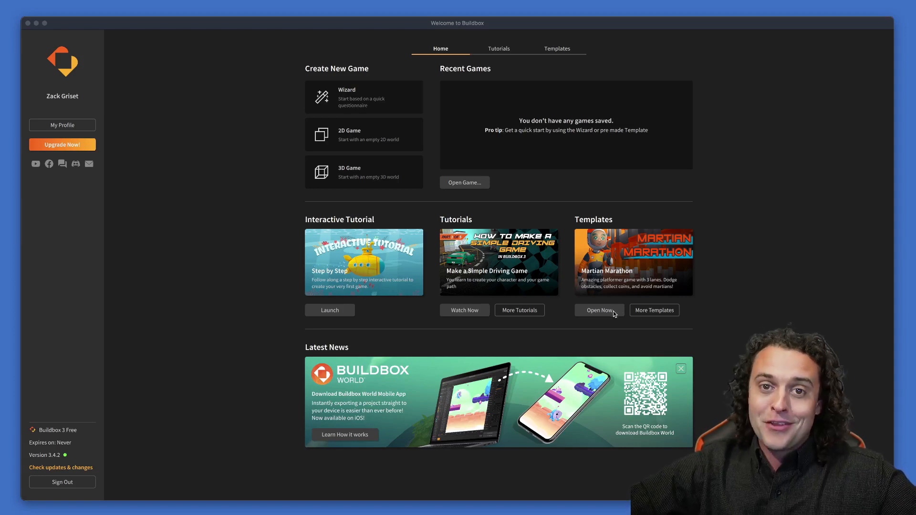
- Open the Martian Marathon template from the Welcome screen's Templates list
{"action": "left_click", "coordinate": [599, 310]}
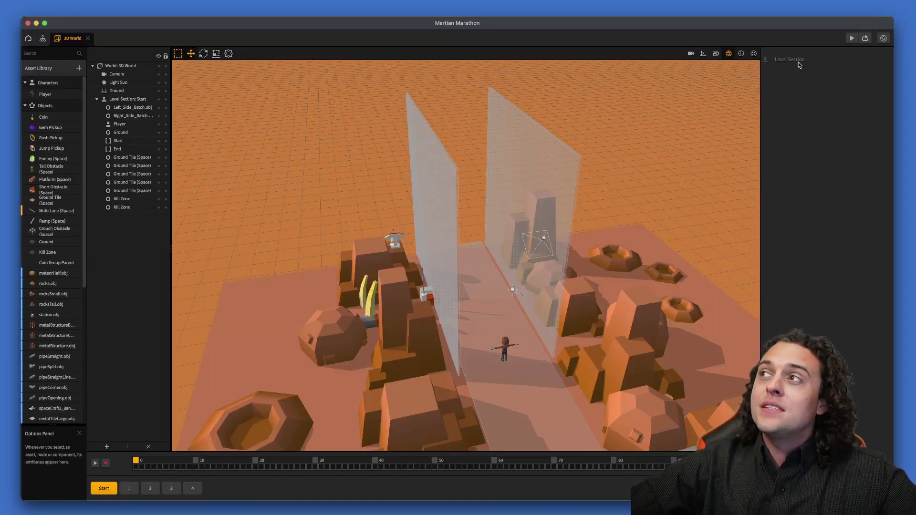
- Launch the game preview and play from the title screen through to Game Over
{"action": "left_click", "coordinate": [851, 38]}
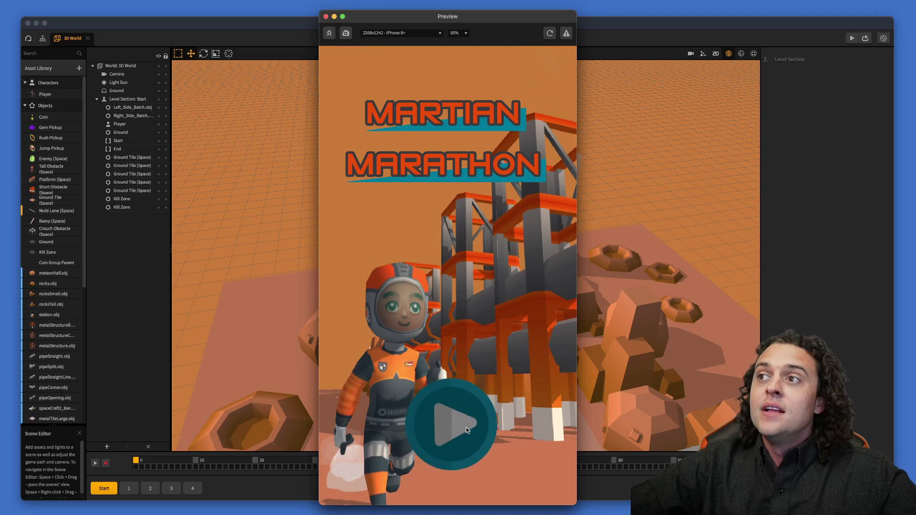
{"action": "left_click", "coordinate": [450, 424]}
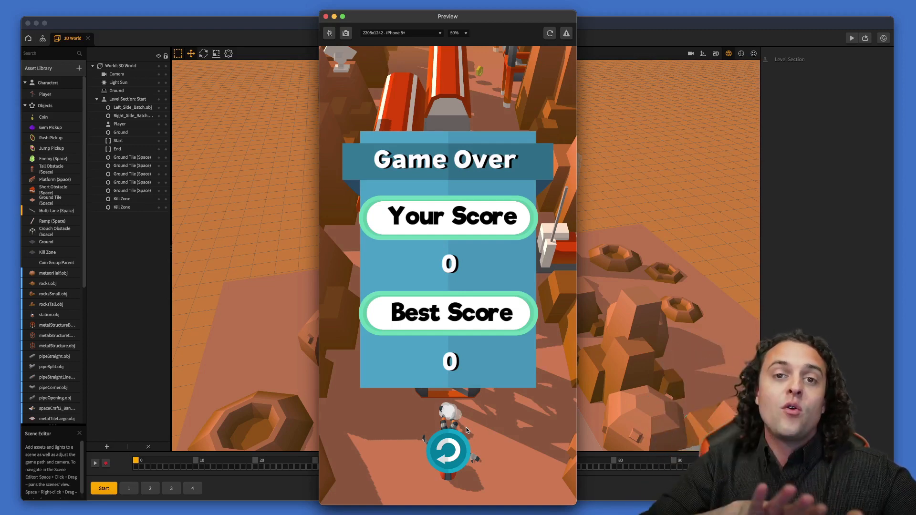
{"action": "mouse_move", "coordinate": [395, 449]}
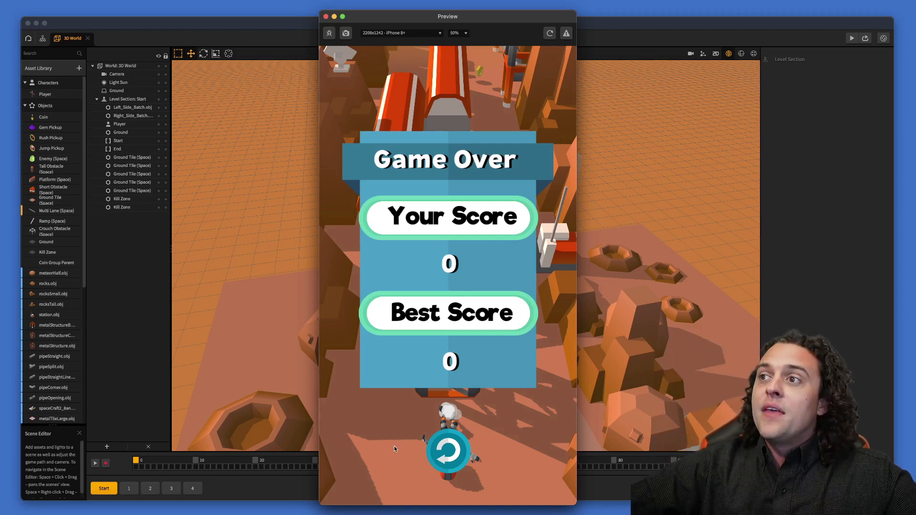
{"action": "left_click", "coordinate": [449, 452]}
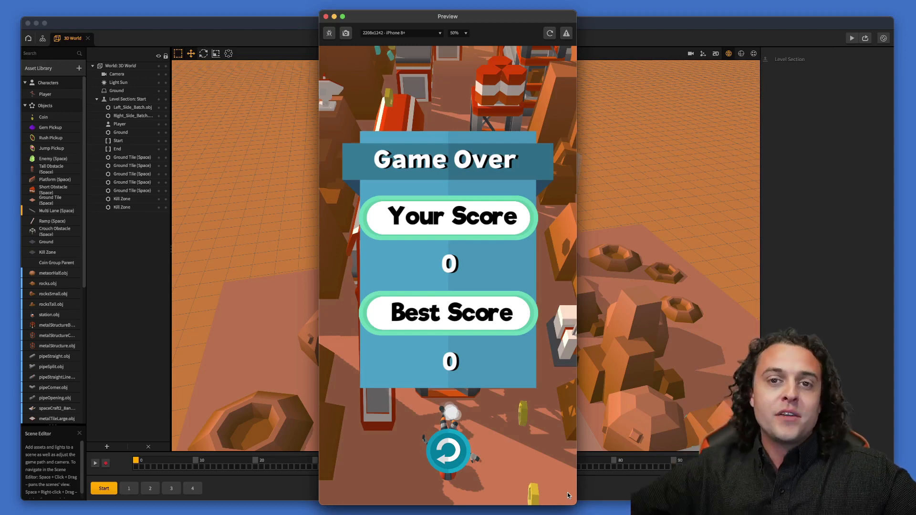
{"action": "mouse_move", "coordinate": [334, 5]}
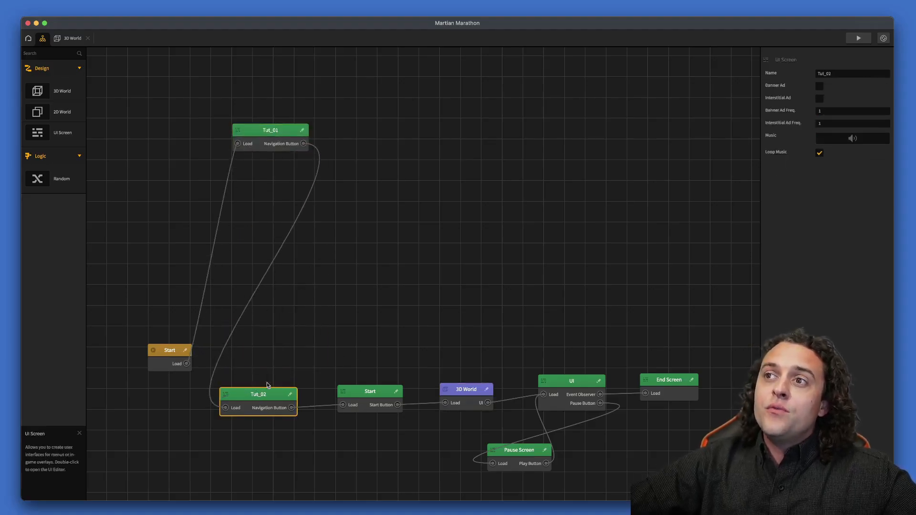
- Move Tut_01 and Tut_02 aside, link Start to the Start UI node, and open it for editing
{"action": "left_click_drag", "start_coordinate": [256, 394], "coordinate": [269, 177]}
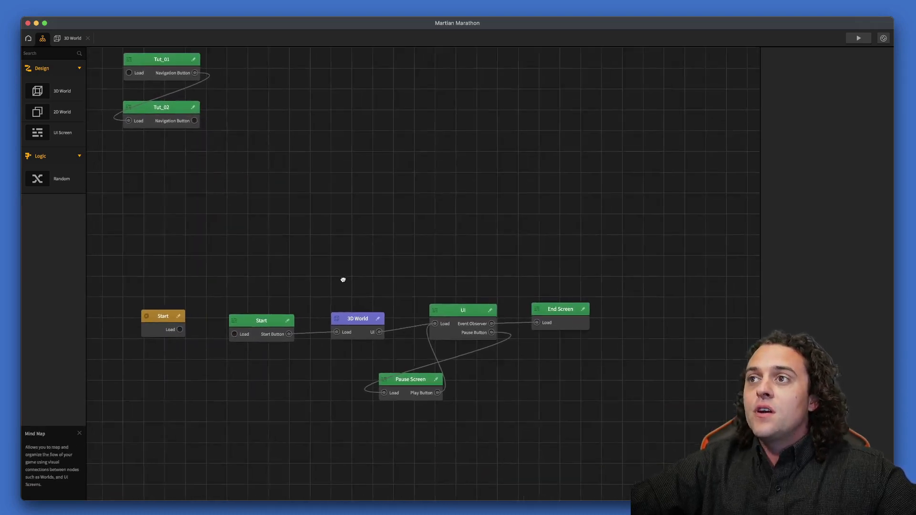
{"action": "left_click", "coordinate": [162, 316]}
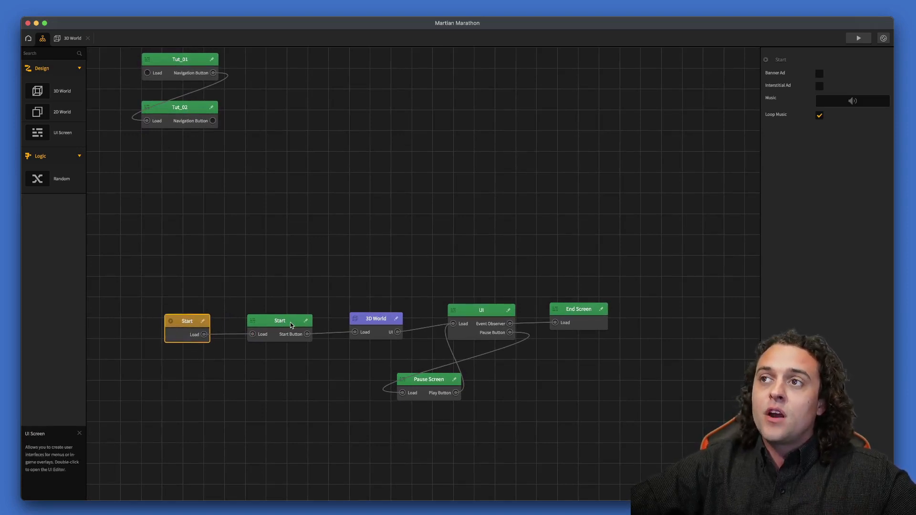
{"action": "double_click", "coordinate": [278, 320]}
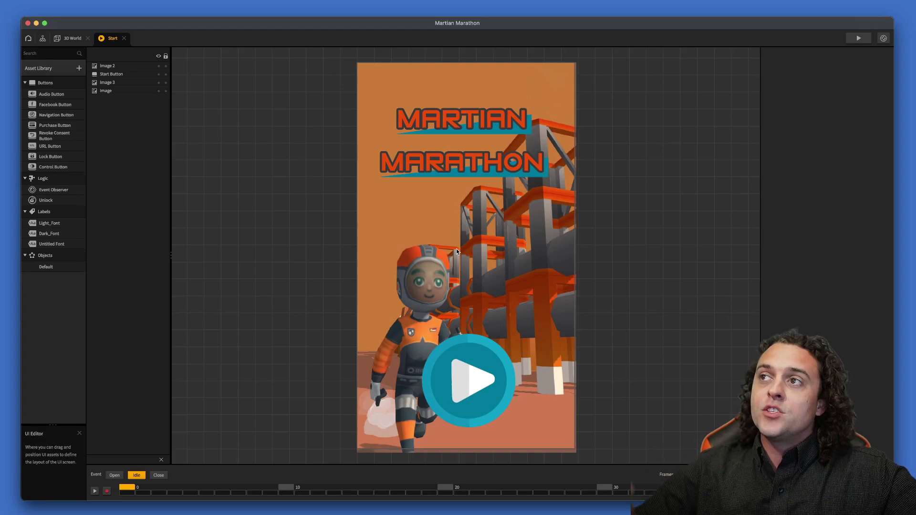
{"action": "mouse_move", "coordinate": [395, 210]}
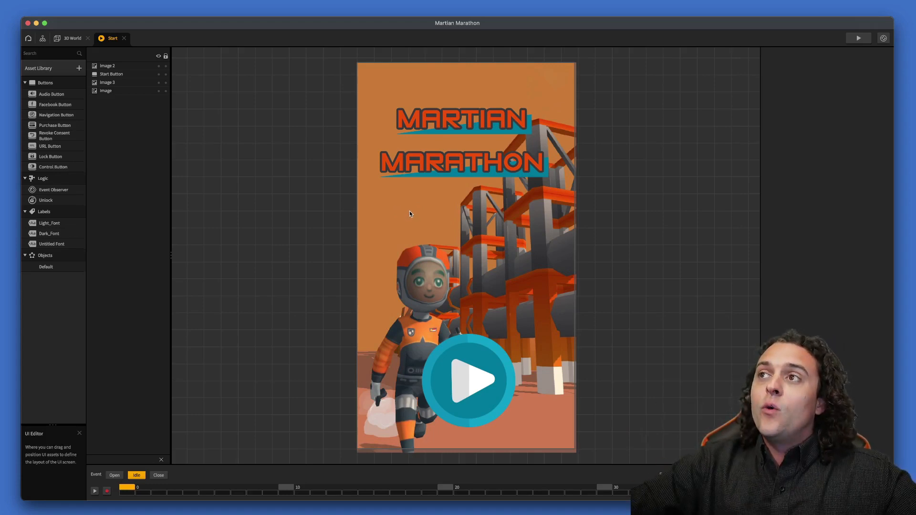
{"action": "mouse_move", "coordinate": [403, 209]}
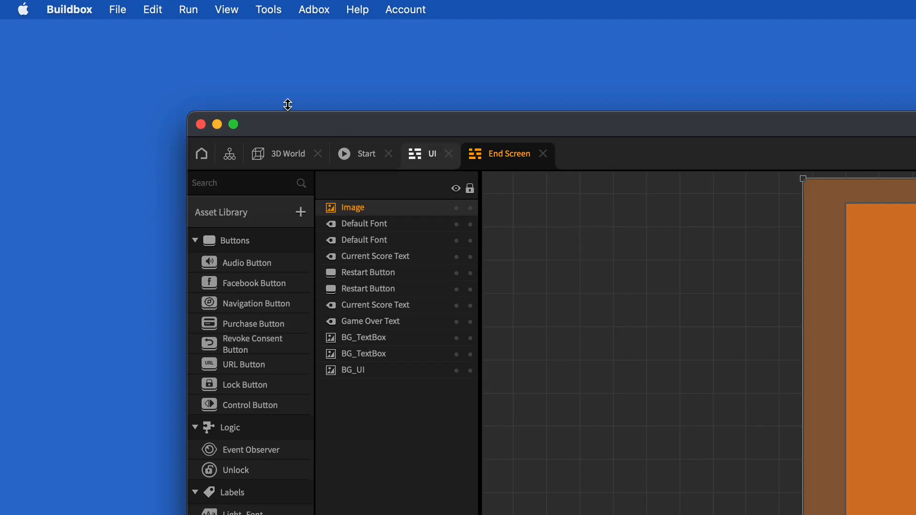
{"action": "left_click", "coordinate": [226, 10]}
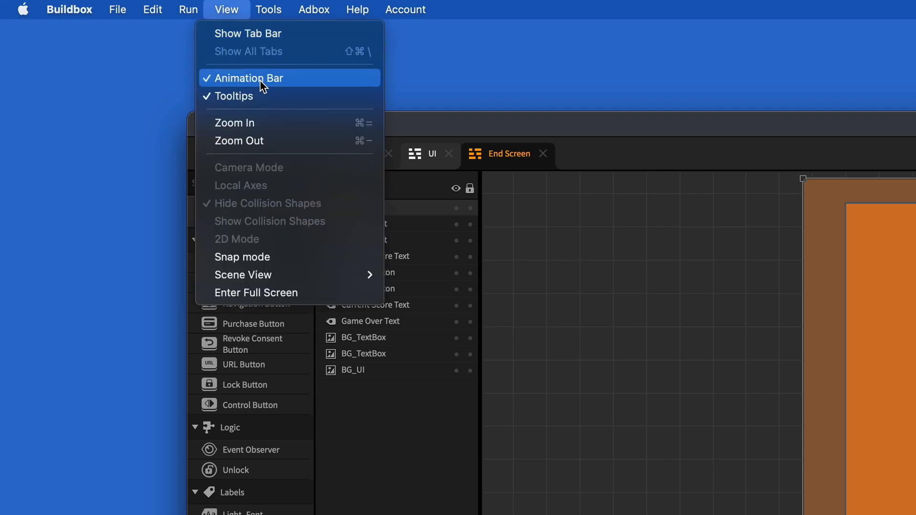
{"action": "mouse_move", "coordinate": [283, 85]}
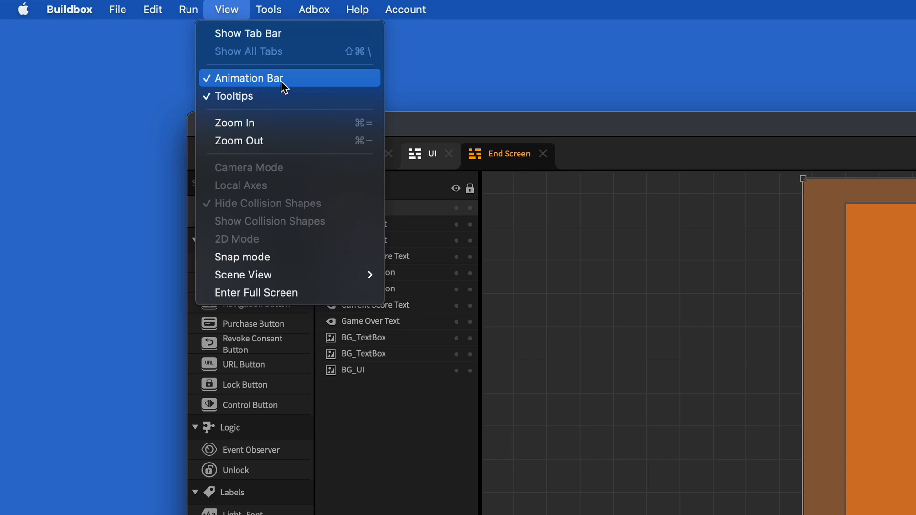
{"action": "mouse_move", "coordinate": [328, 90]}
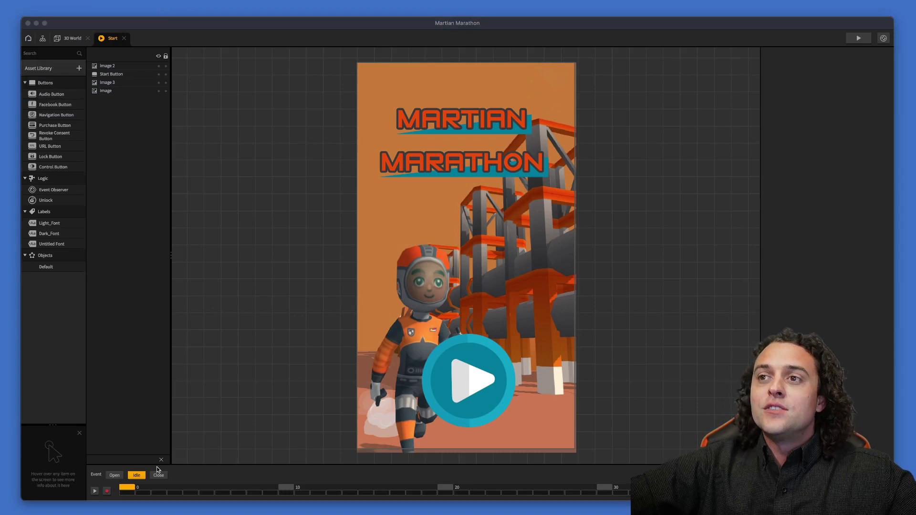
{"action": "mouse_move", "coordinate": [136, 475]}
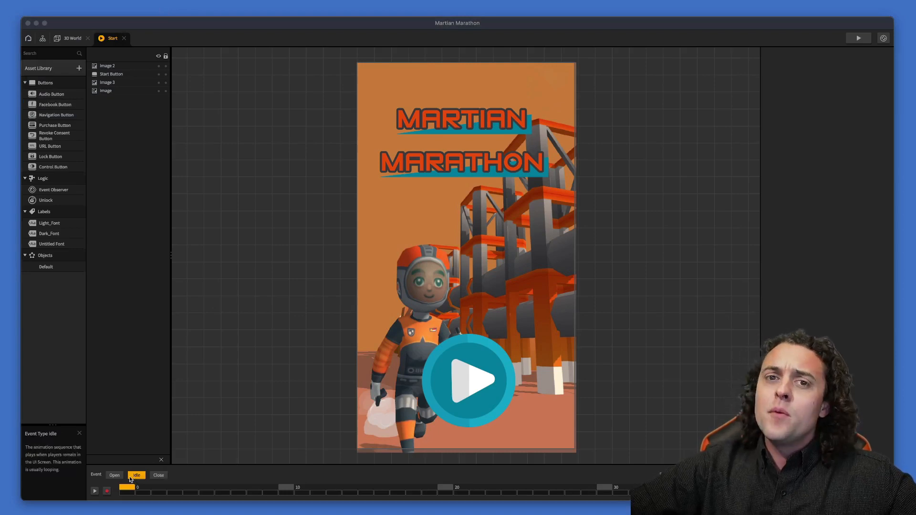
- Select the Idle event, then switch the Start screen's timeline to the Close event
{"action": "left_click", "coordinate": [115, 475]}
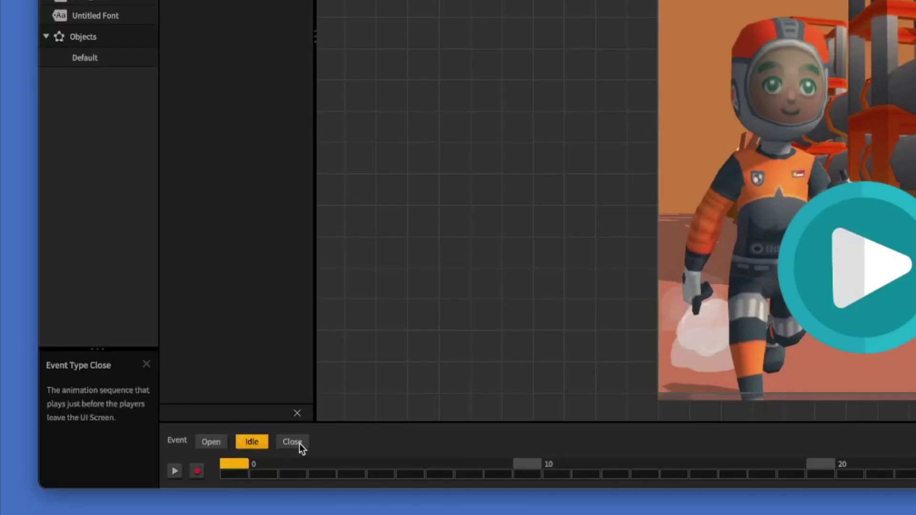
{"action": "left_click", "coordinate": [292, 442]}
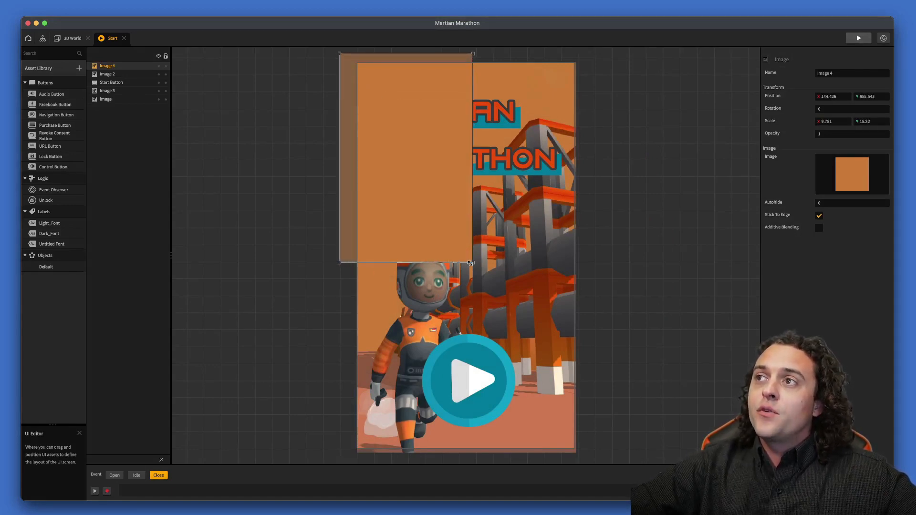
- Stretch the orange image by its corner handle to cover the whole Start screen
{"action": "left_click_drag", "start_coordinate": [471, 263], "coordinate": [584, 460]}
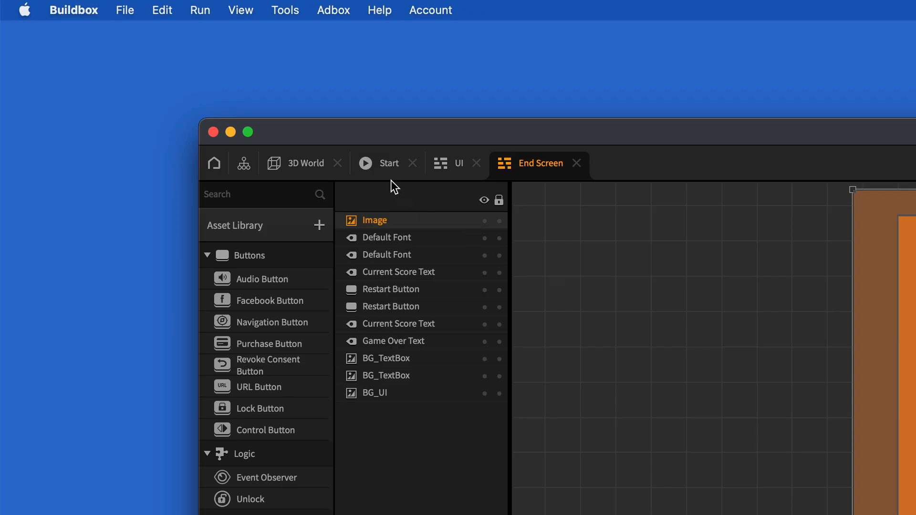
- Optimize the sprite atlases from the Tools menu, confirm the result, and close the Atlases window
{"action": "left_click", "coordinate": [286, 10]}
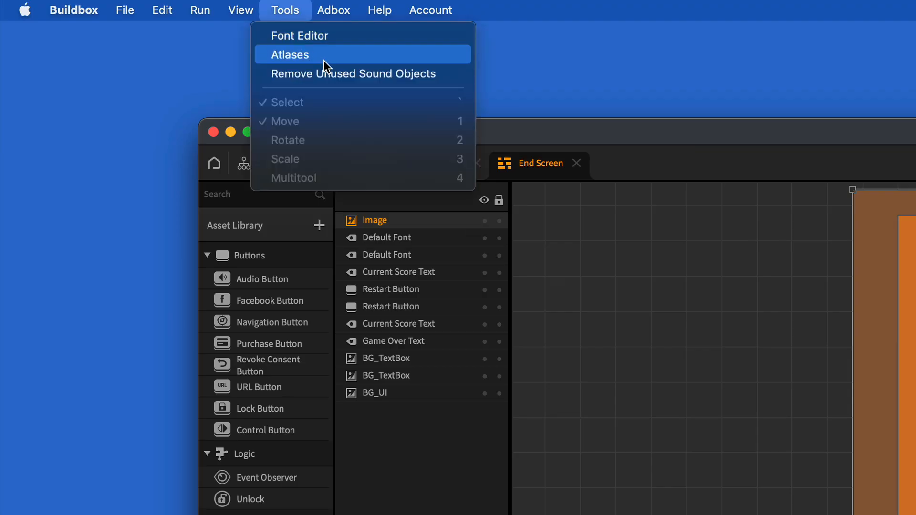
{"action": "left_click", "coordinate": [289, 54]}
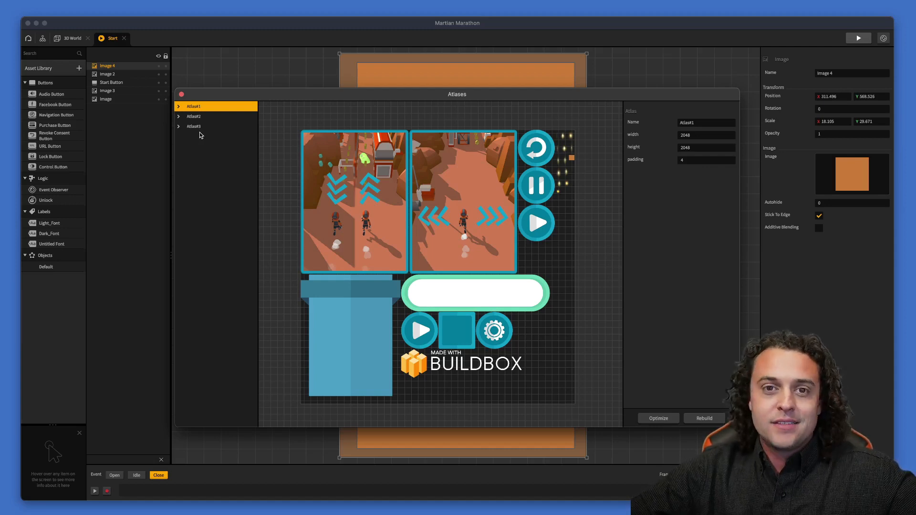
{"action": "mouse_move", "coordinate": [207, 138]}
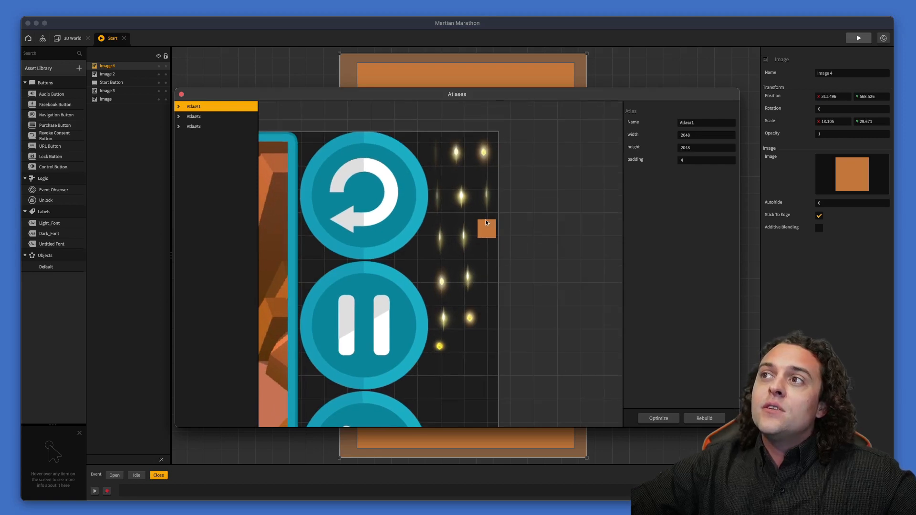
{"action": "mouse_move", "coordinate": [490, 237]}
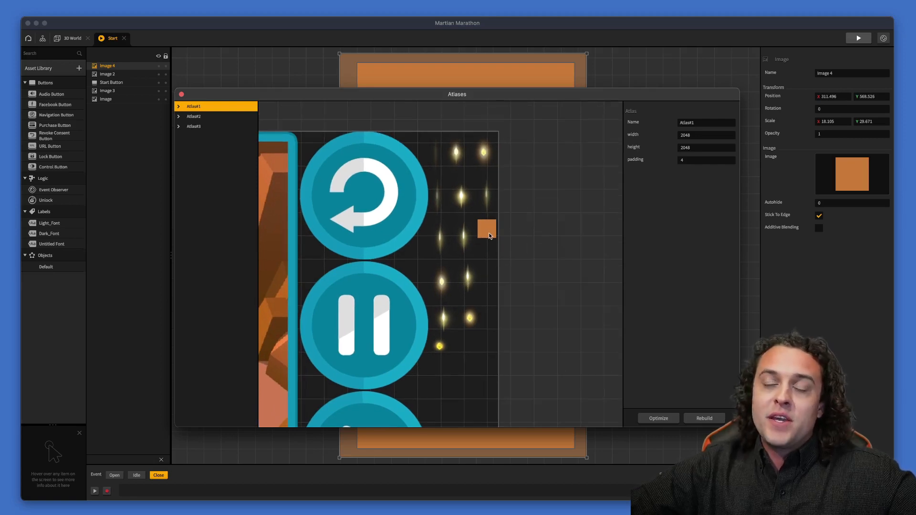
{"action": "mouse_move", "coordinate": [459, 259]}
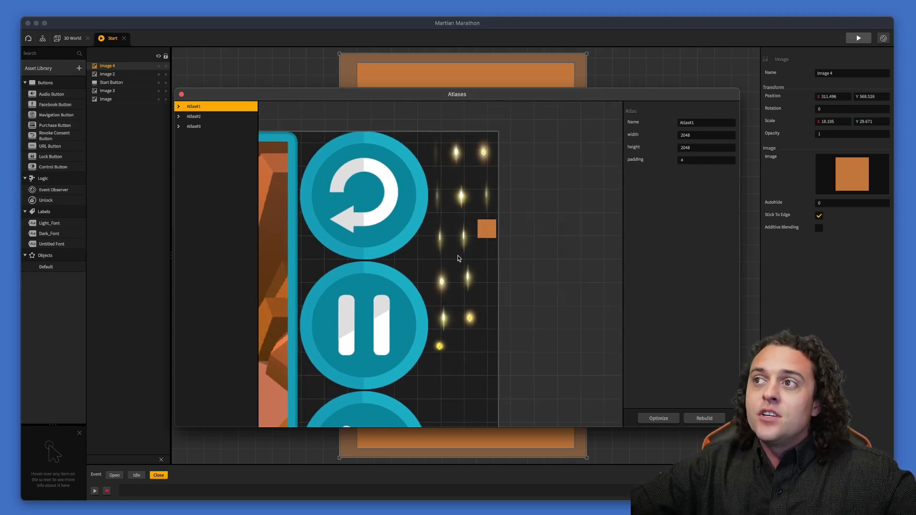
{"action": "mouse_move", "coordinate": [445, 329]}
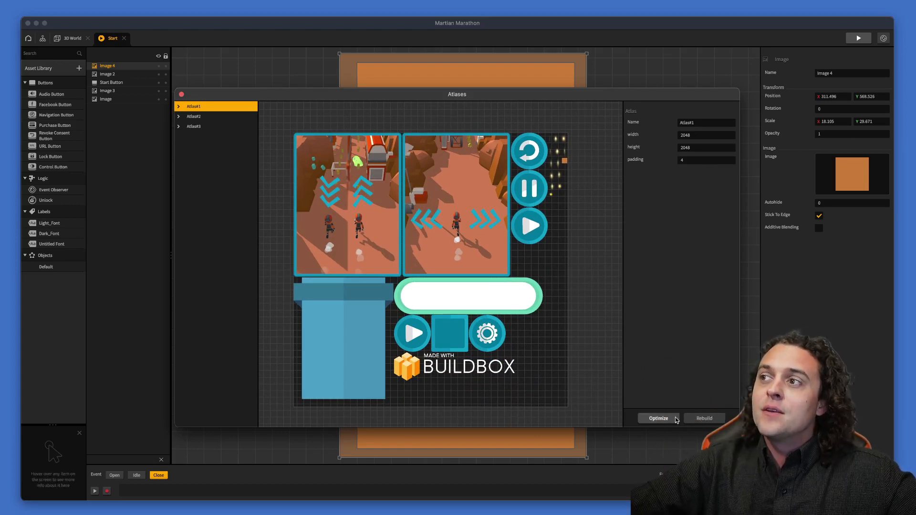
{"action": "mouse_move", "coordinate": [670, 420]}
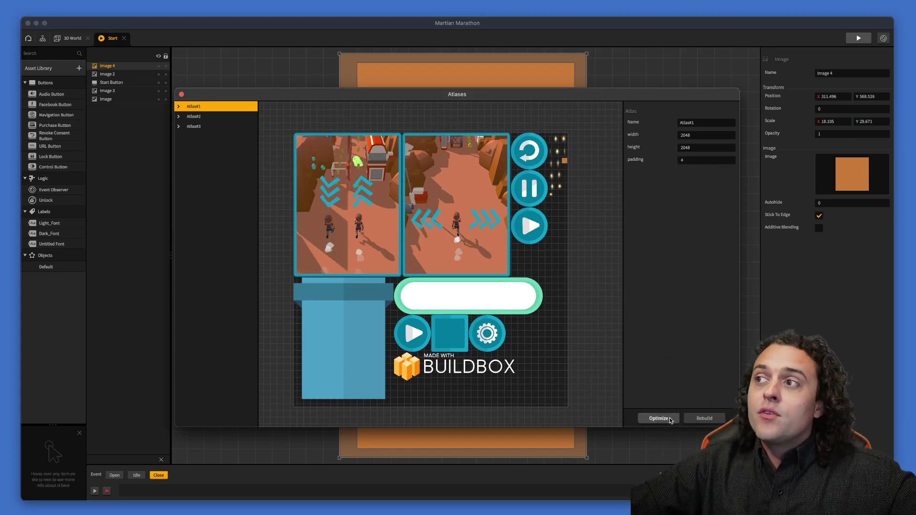
{"action": "left_click", "coordinate": [658, 419]}
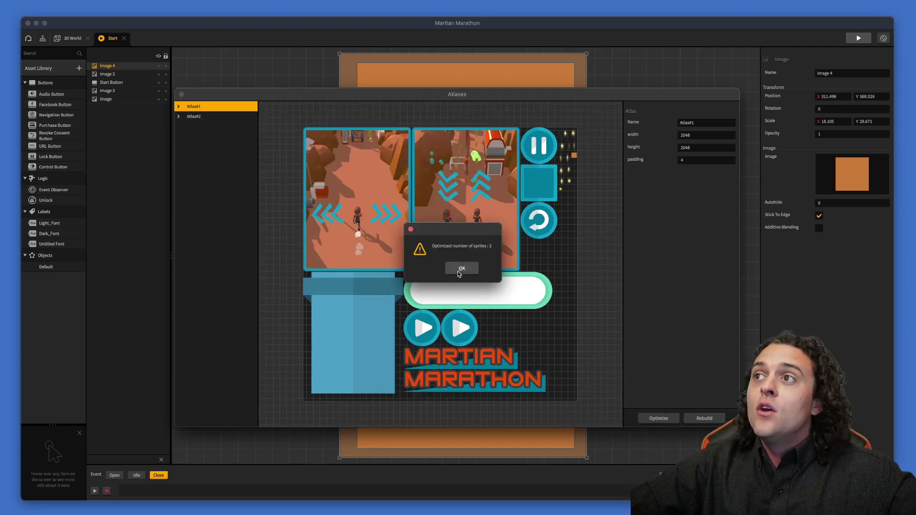
{"action": "mouse_move", "coordinate": [471, 267]}
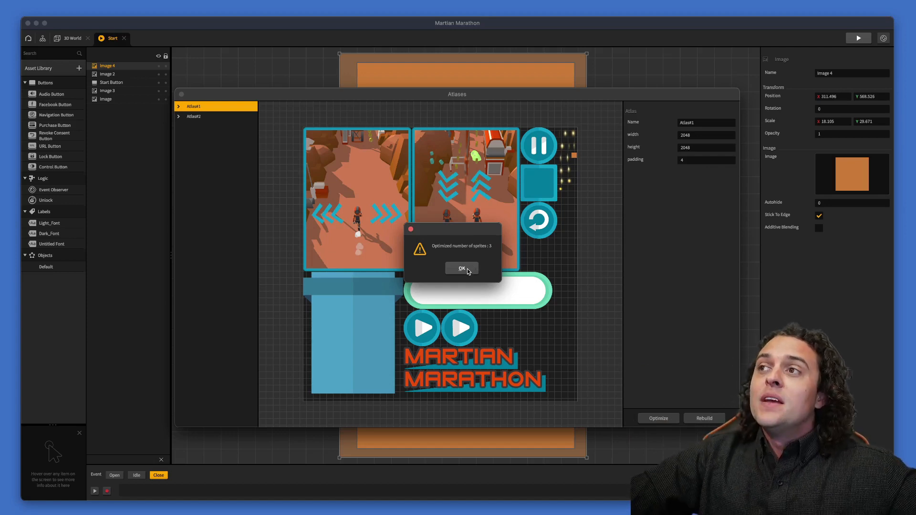
{"action": "left_click", "coordinate": [461, 268]}
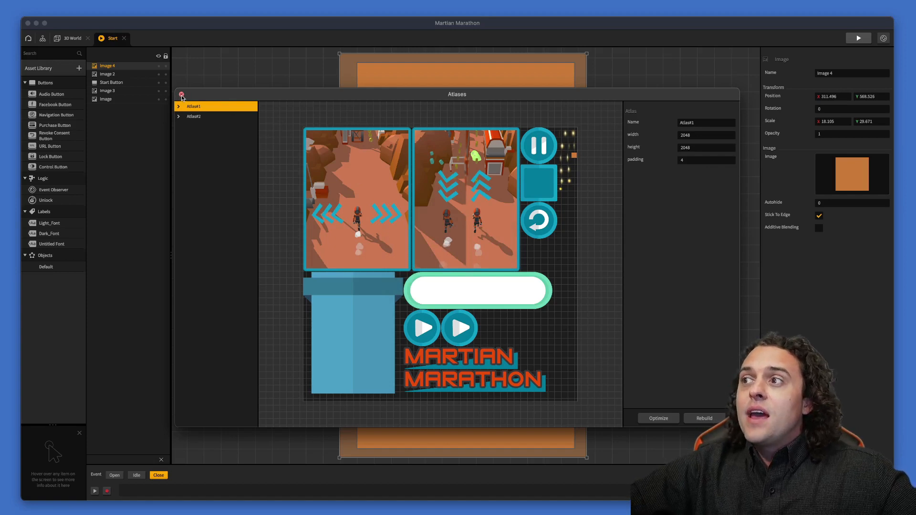
{"action": "left_click", "coordinate": [179, 94]}
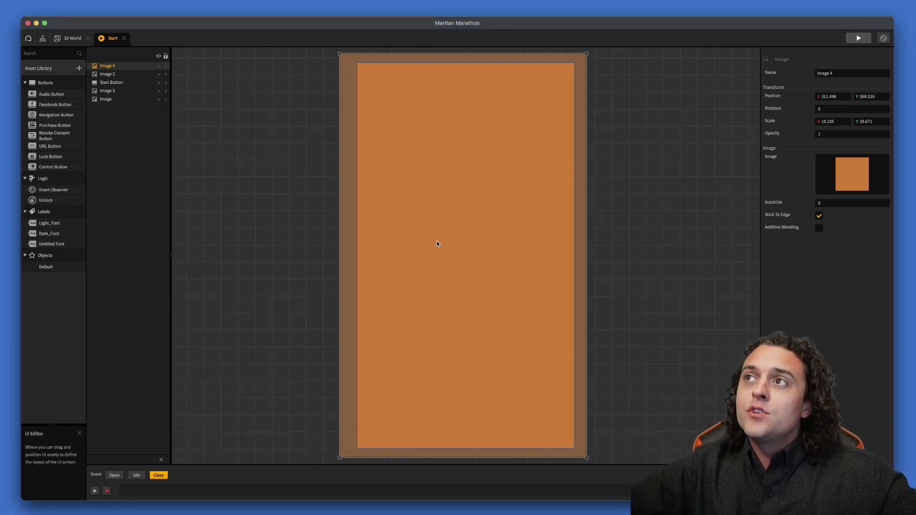
{"action": "mouse_move", "coordinate": [435, 246]}
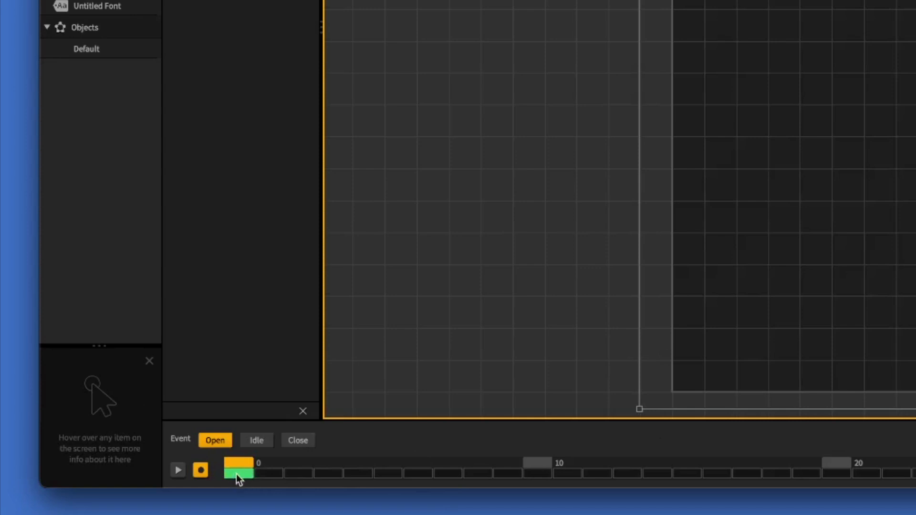
{"action": "mouse_move", "coordinate": [243, 480]}
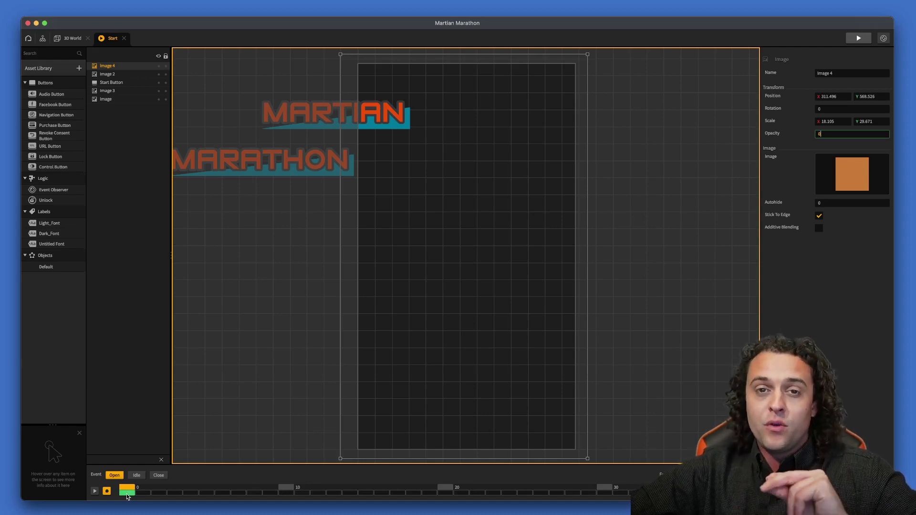
{"action": "mouse_move", "coordinate": [153, 500]}
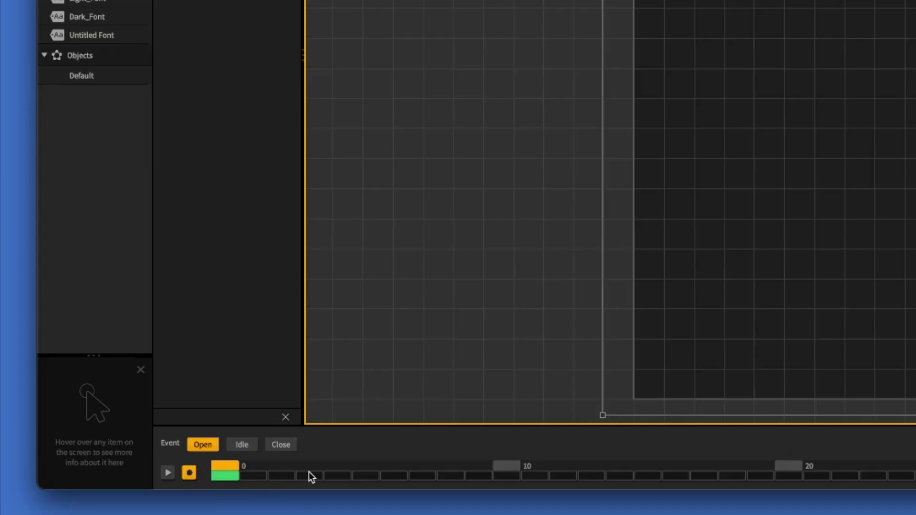
{"action": "mouse_move", "coordinate": [344, 454]}
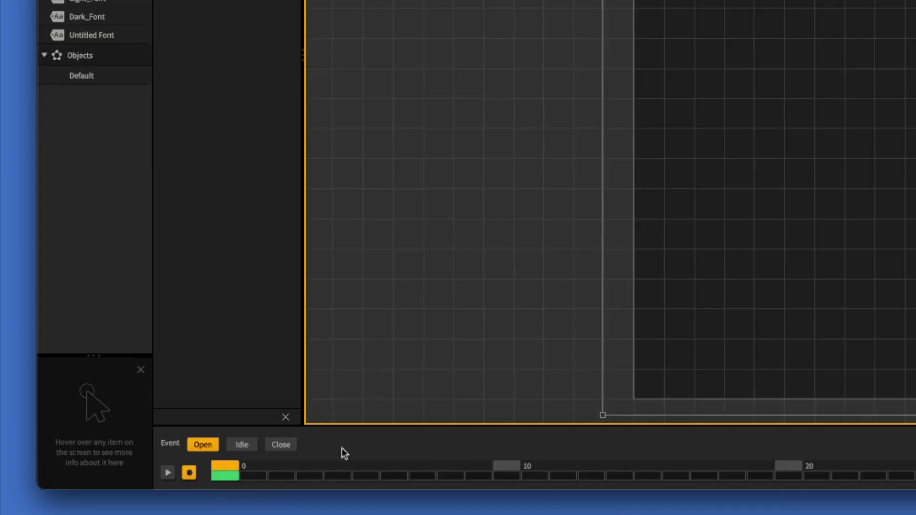
- On the Close event, set the animation length to 30 frames and key opacity 0 at frame 0
{"action": "left_click", "coordinate": [281, 444]}
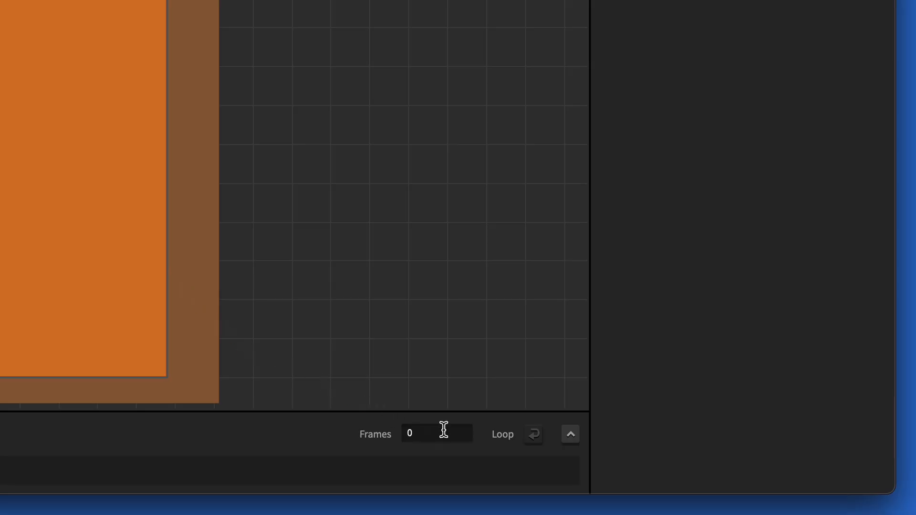
{"action": "left_click", "coordinate": [437, 434]}
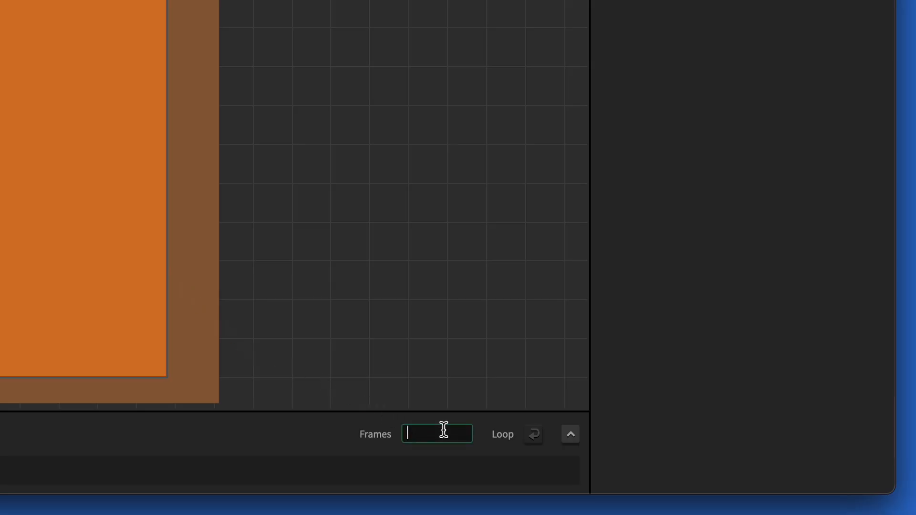
{"action": "type", "text": "30"}
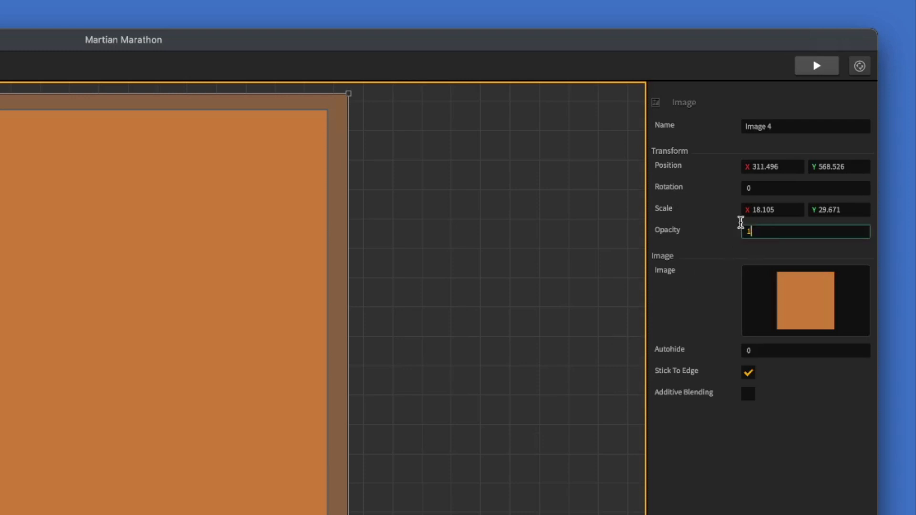
{"action": "type", "text": "0"}
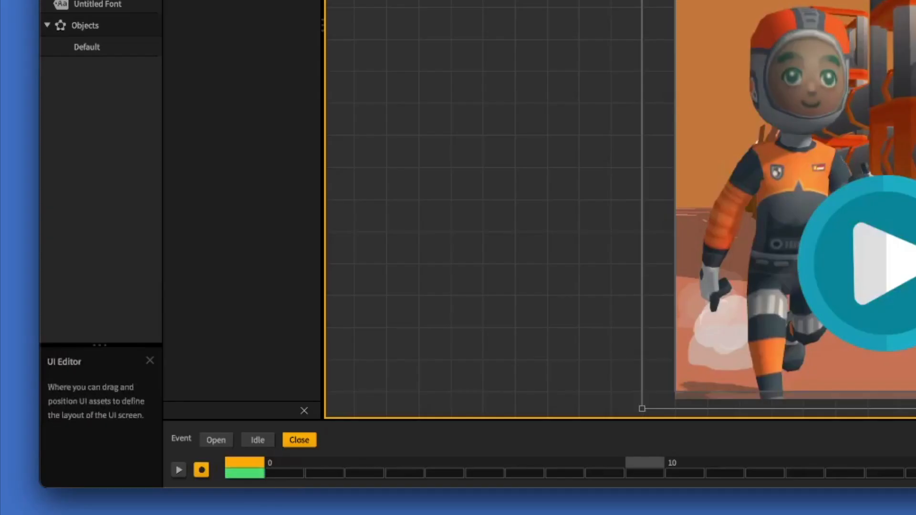
{"action": "mouse_move", "coordinate": [685, 156]}
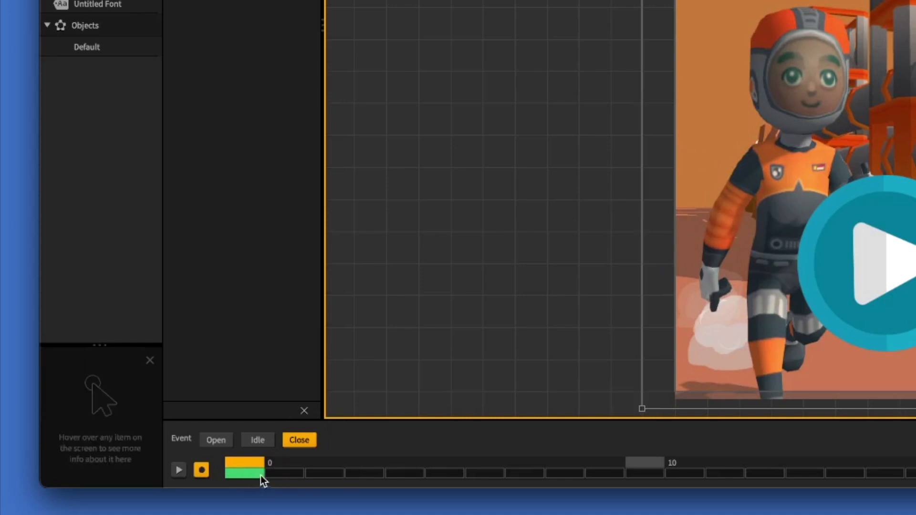
{"action": "mouse_move", "coordinate": [584, 477]}
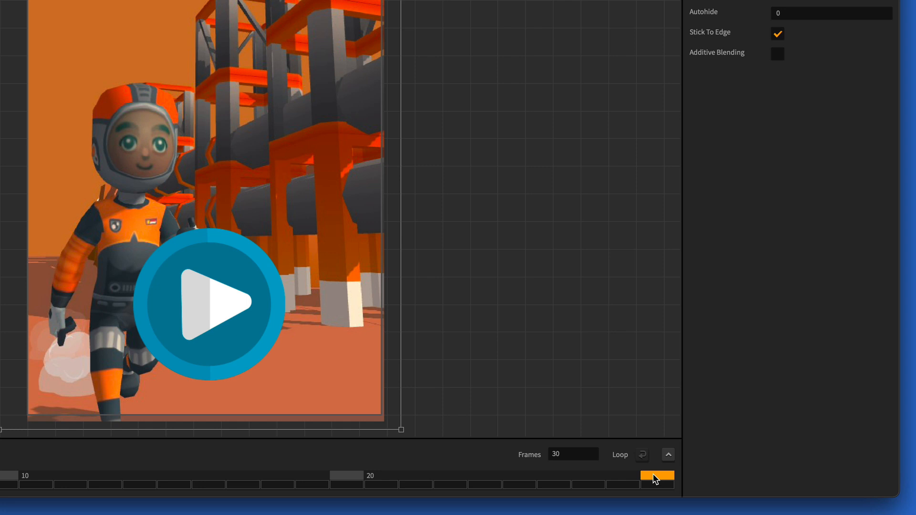
{"action": "mouse_move", "coordinate": [767, 435]}
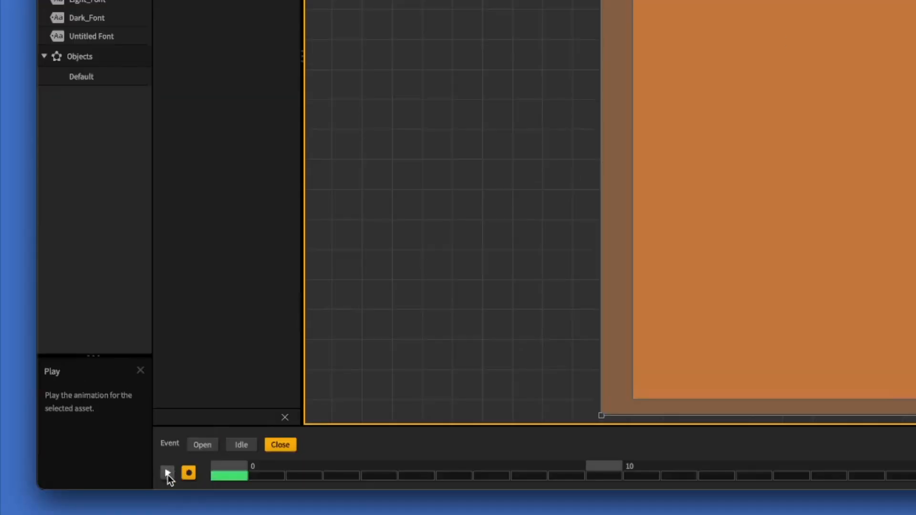
- Play the Close fade preview with opacity 0.474 showing, stop it, and return toward the Mind Map
{"action": "left_click", "coordinate": [166, 472]}
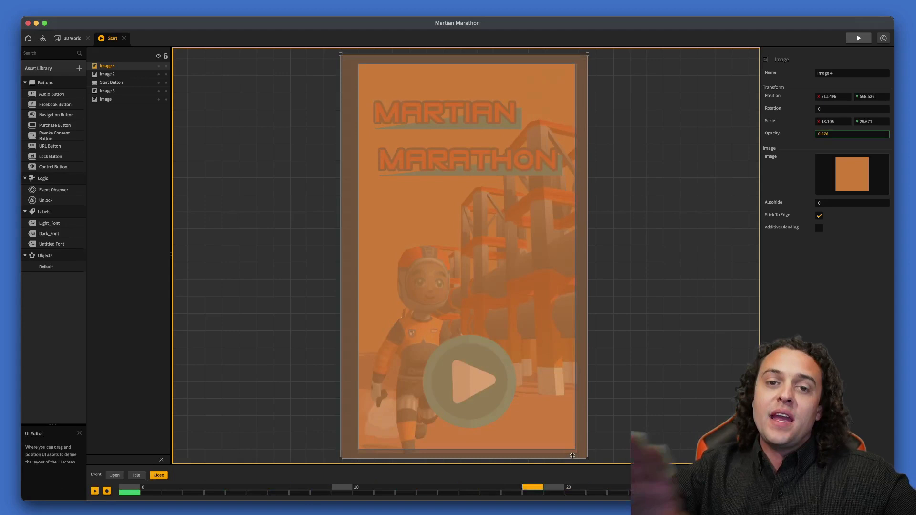
{"action": "type", "text": "0.474"}
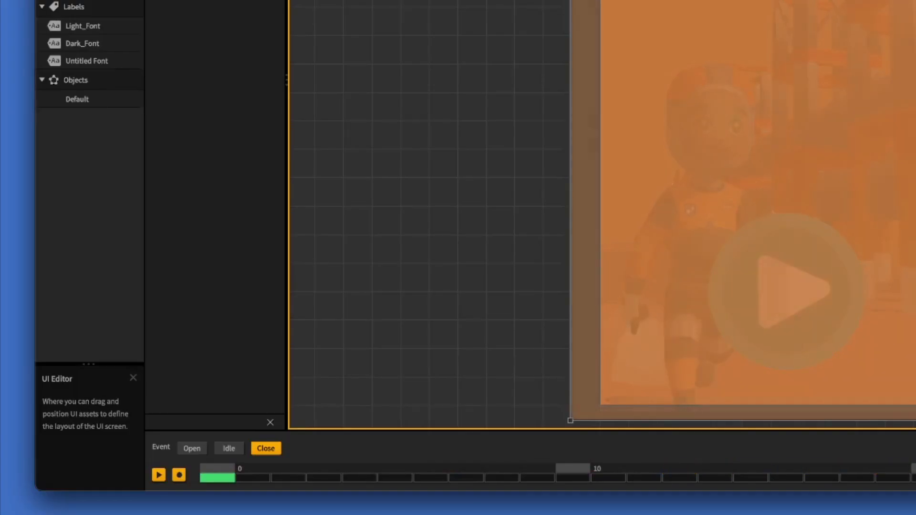
{"action": "left_click", "coordinate": [158, 476]}
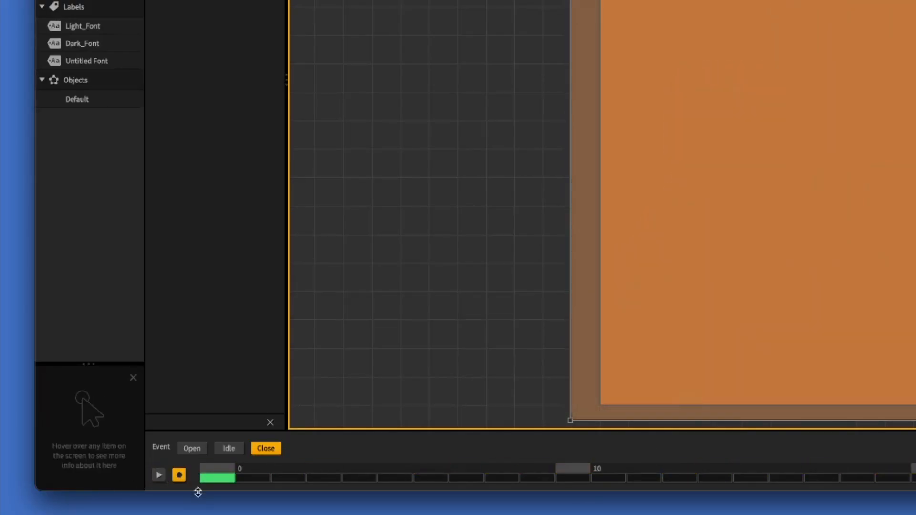
{"action": "left_click", "coordinate": [179, 475]}
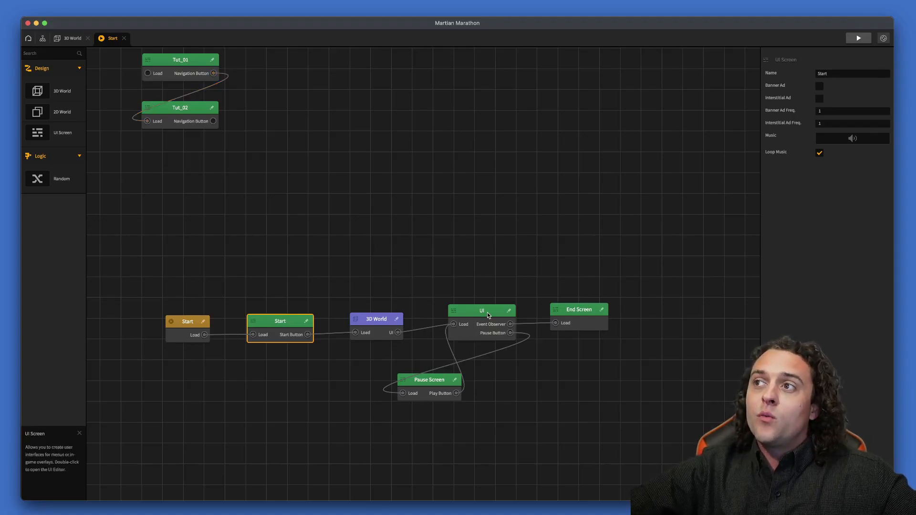
- Open the UI screen from the flow map and stretch its orange image to fill the screen
{"action": "left_click", "coordinate": [482, 311]}
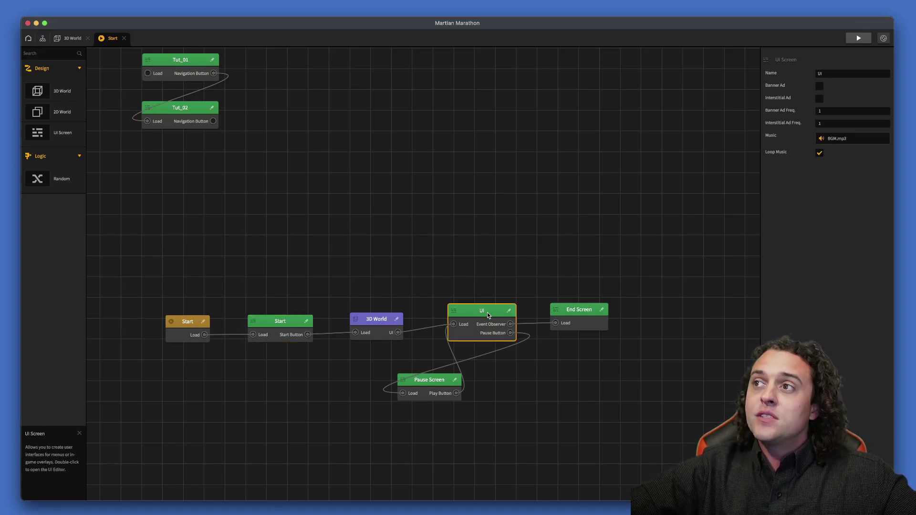
{"action": "double_click", "coordinate": [482, 311]}
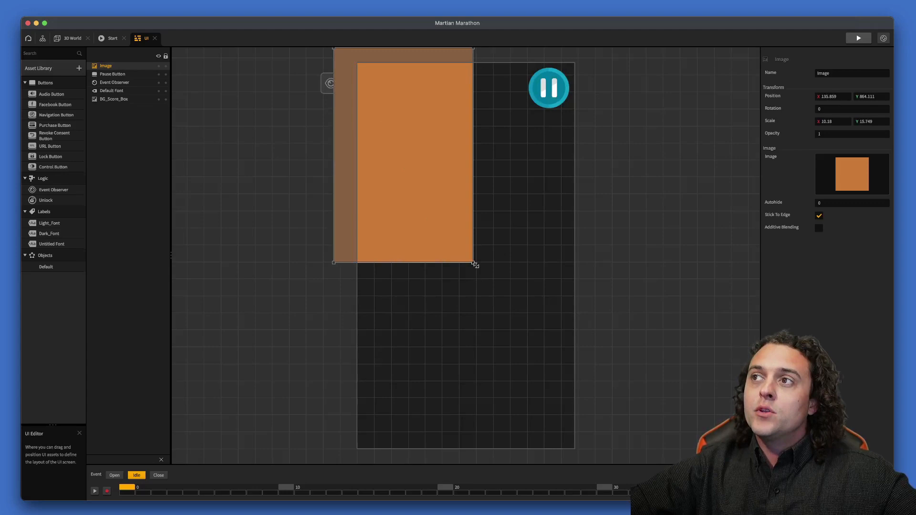
{"action": "left_click_drag", "start_coordinate": [474, 264], "coordinate": [586, 460]}
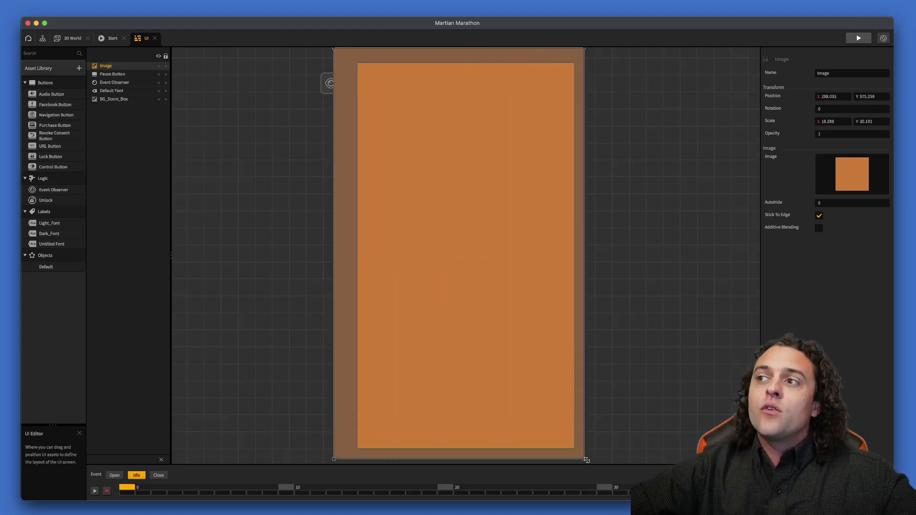
{"action": "left_click_drag", "start_coordinate": [585, 459], "coordinate": [595, 461]}
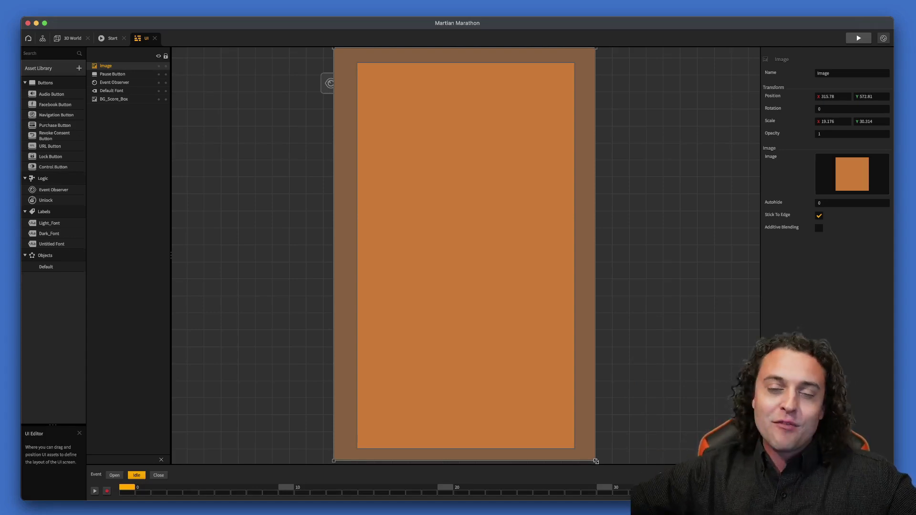
{"action": "mouse_move", "coordinate": [603, 475]}
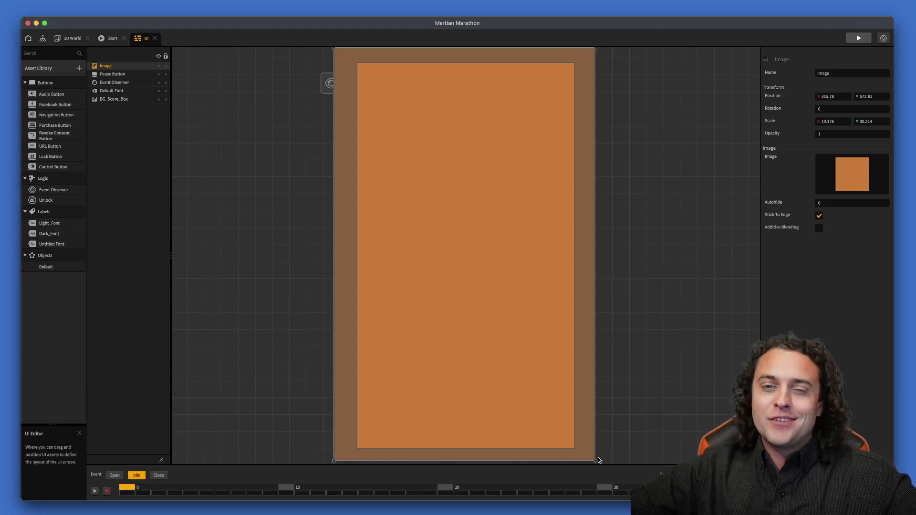
{"action": "mouse_move", "coordinate": [610, 458]}
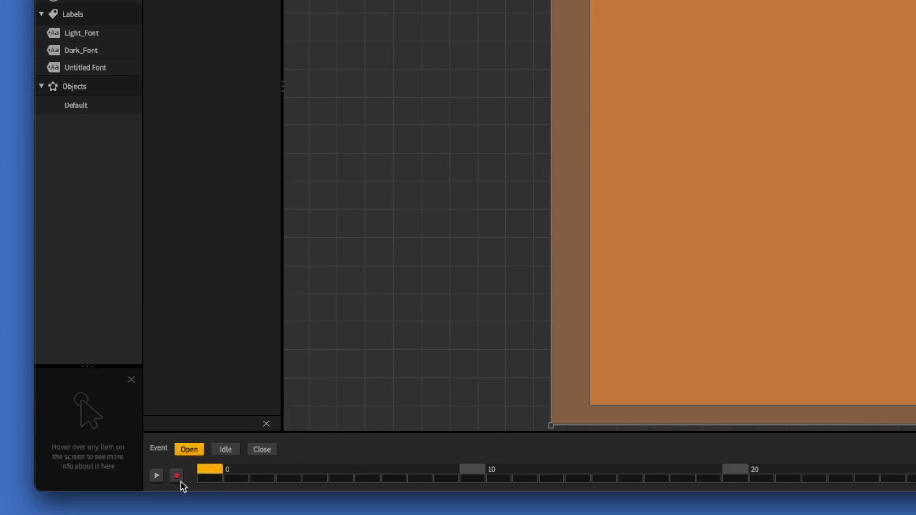
- Record the Open event's opacity fading to 0 and play back the fade preview
{"action": "left_click", "coordinate": [176, 475]}
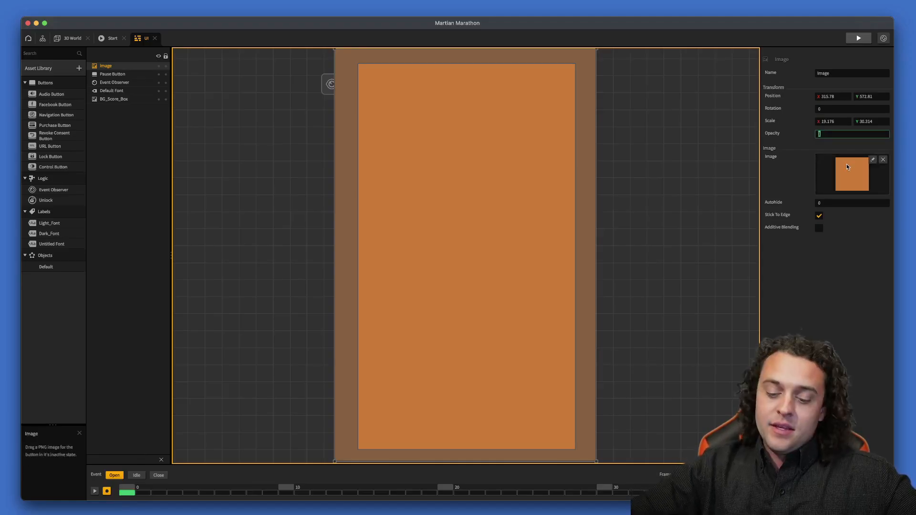
{"action": "type", "text": "0"}
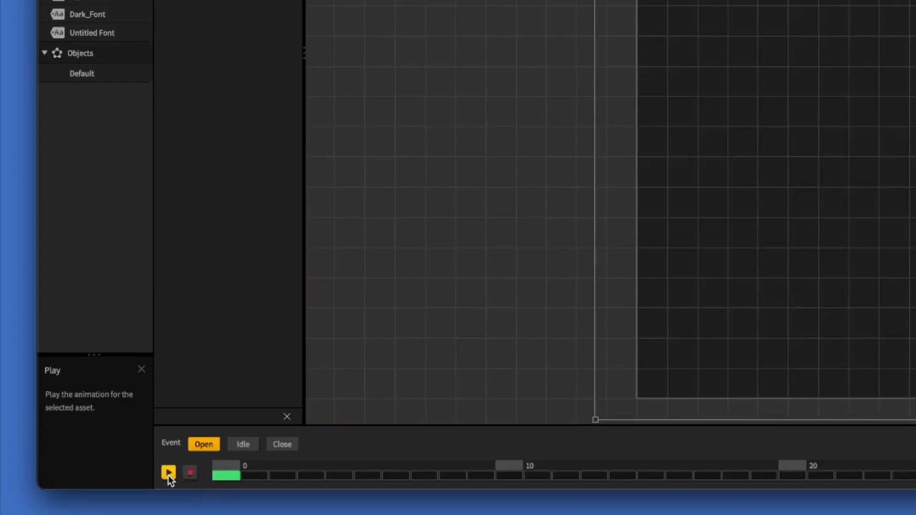
{"action": "left_click", "coordinate": [168, 472]}
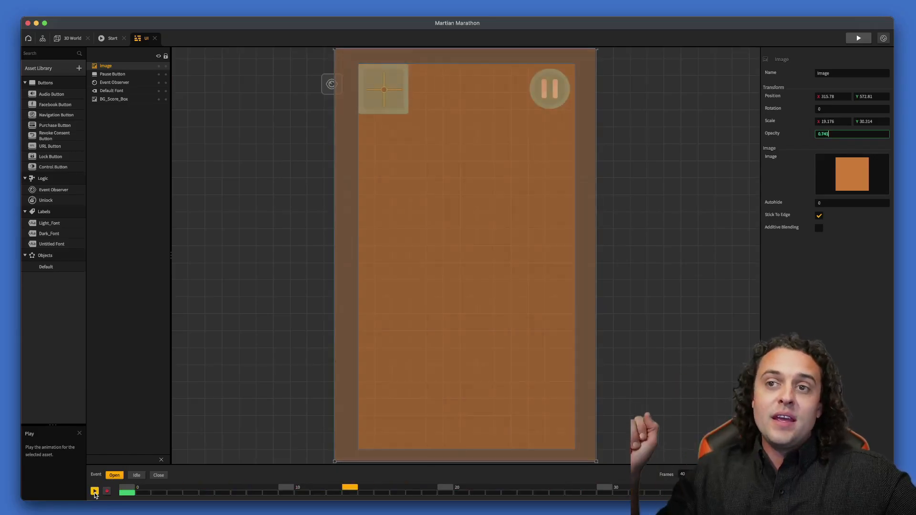
{"action": "left_click", "coordinate": [95, 491]}
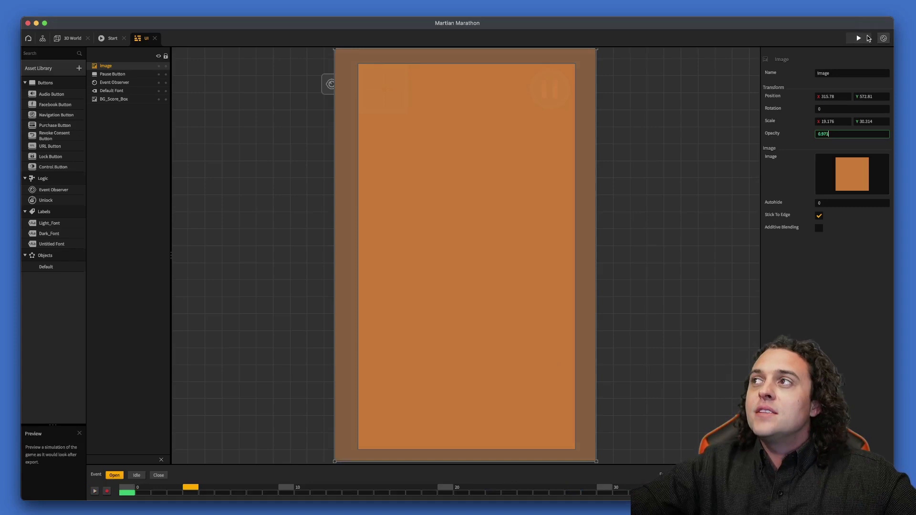
- Preview the game and start it to check the UI screen's fade transition
{"action": "left_click", "coordinate": [859, 39]}
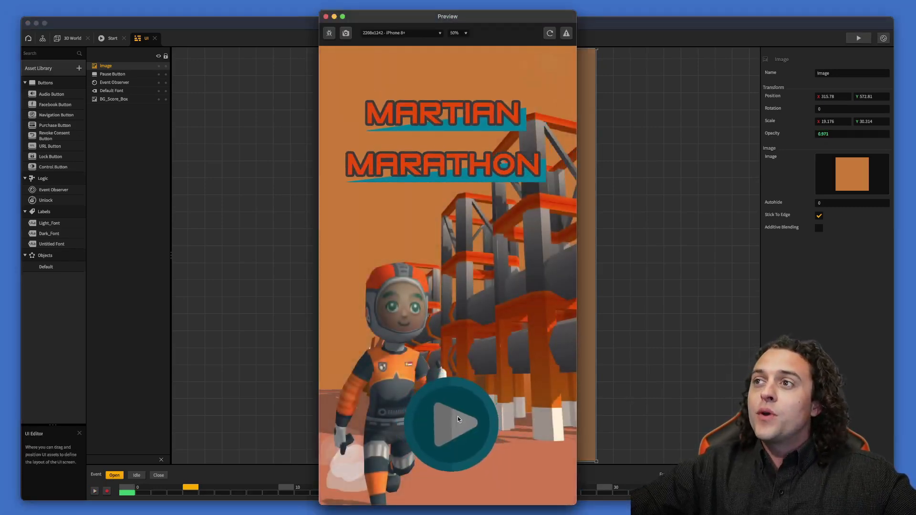
{"action": "left_click", "coordinate": [452, 423]}
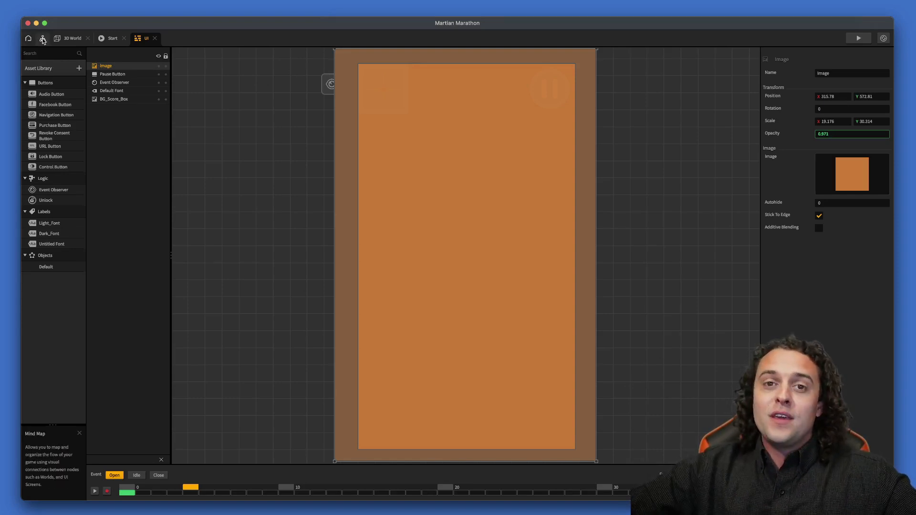
{"action": "mouse_move", "coordinate": [34, 36]}
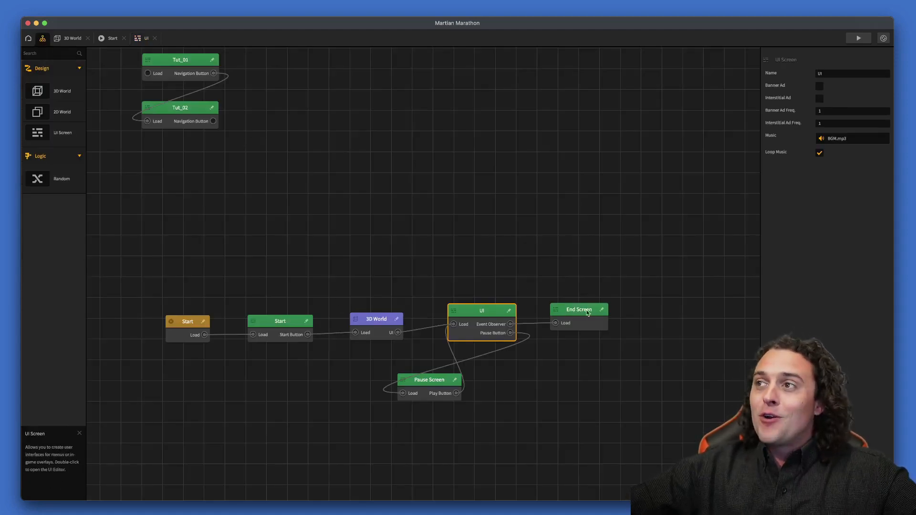
- Stretch the orange image over the End Screen and keyframe its opening Opacity to 0
{"action": "left_click", "coordinate": [578, 309]}
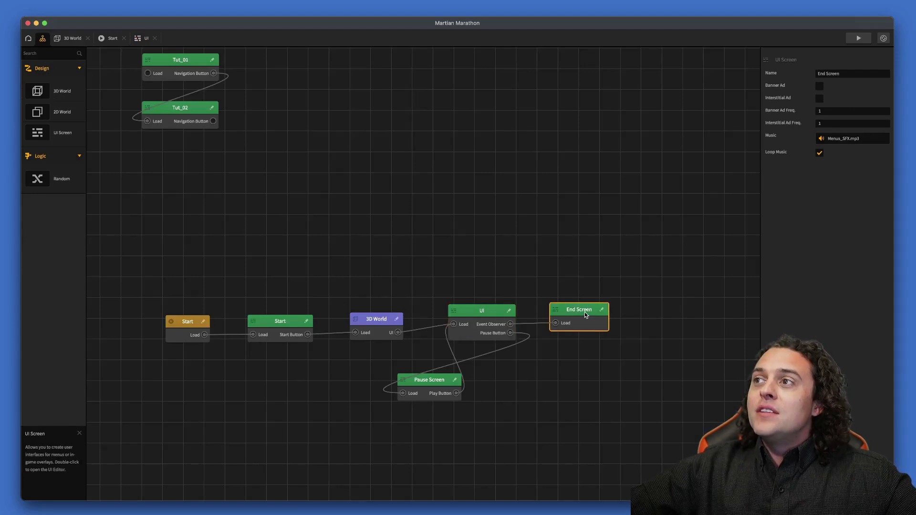
{"action": "double_click", "coordinate": [579, 309]}
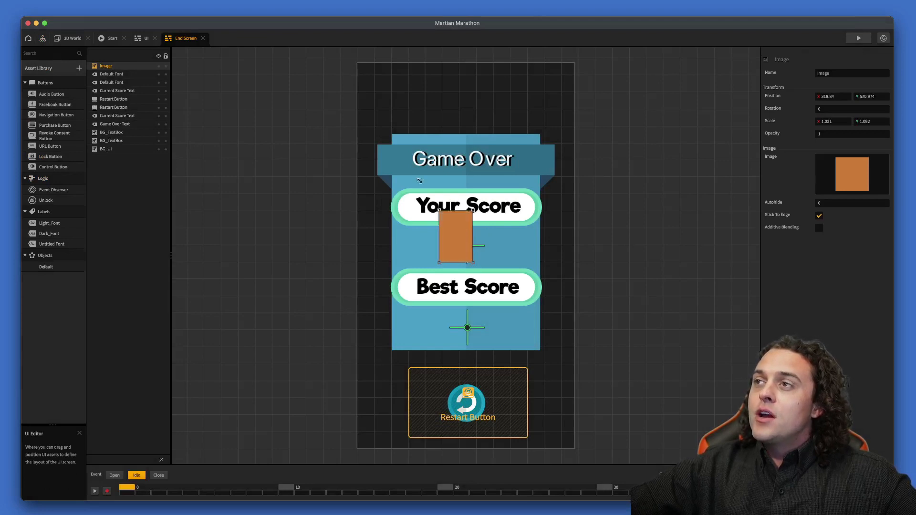
{"action": "left_click_drag", "start_coordinate": [481, 251], "coordinate": [474, 262]}
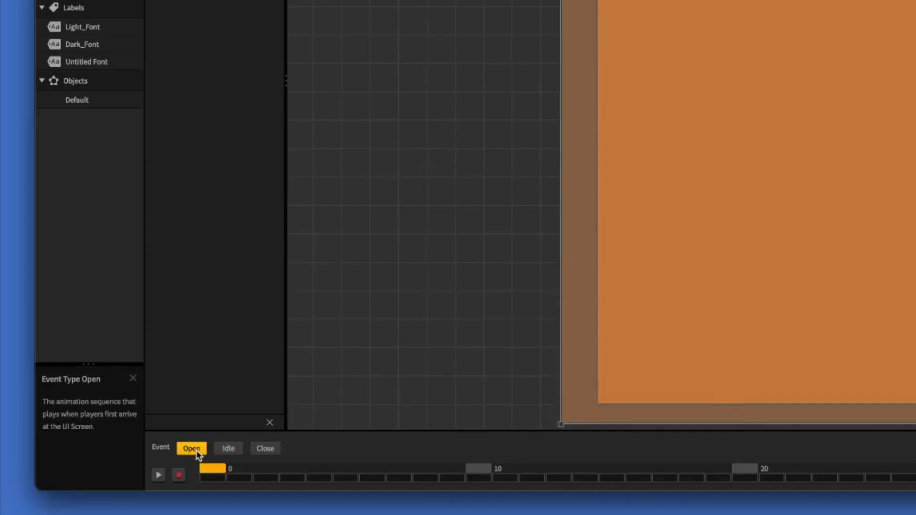
{"action": "mouse_move", "coordinate": [179, 475]}
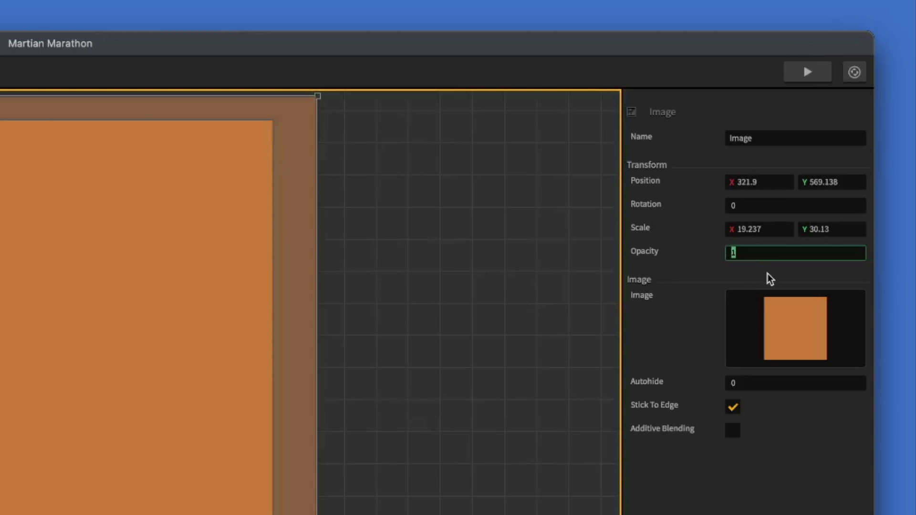
{"action": "type", "text": "0"}
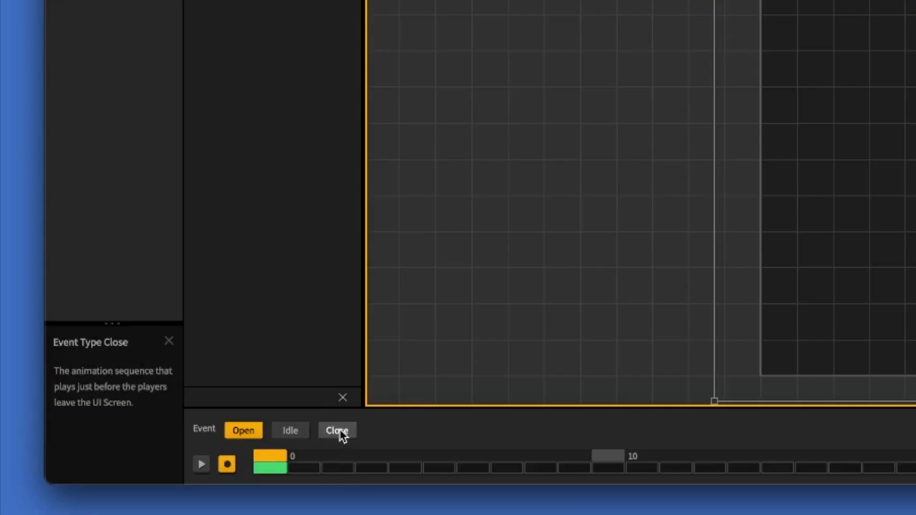
- Give the End Screen's Close animation 30 frames with an Opacity keyframe of 0, then preview the game
{"action": "left_click", "coordinate": [337, 431]}
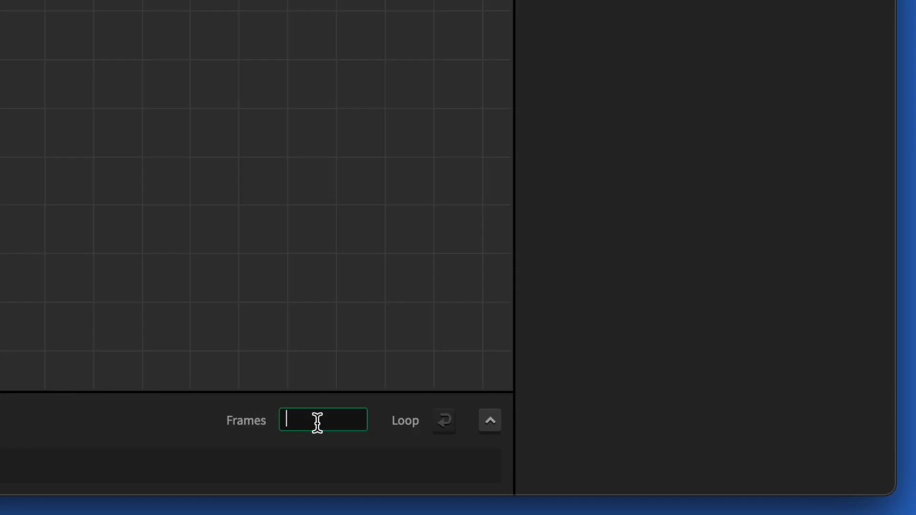
{"action": "type", "text": "30"}
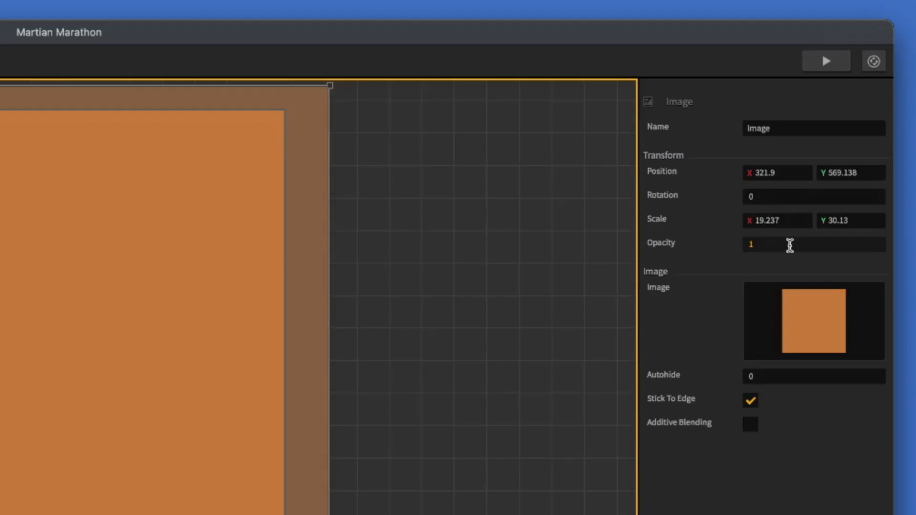
{"action": "left_click", "coordinate": [790, 244]}
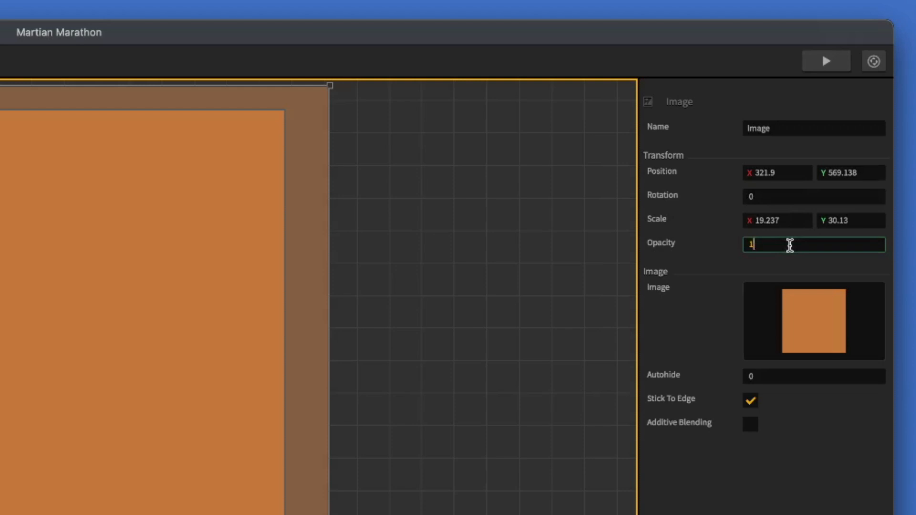
{"action": "type", "text": "0"}
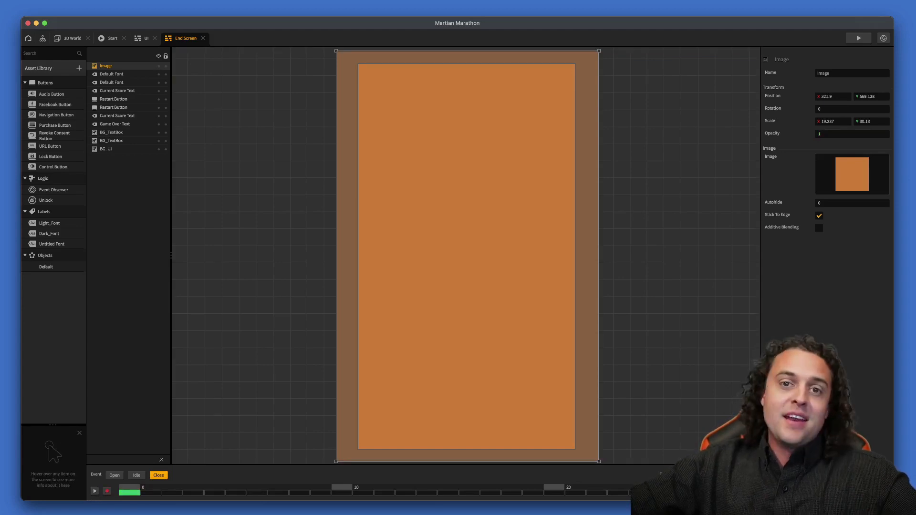
{"action": "left_click", "coordinate": [859, 38]}
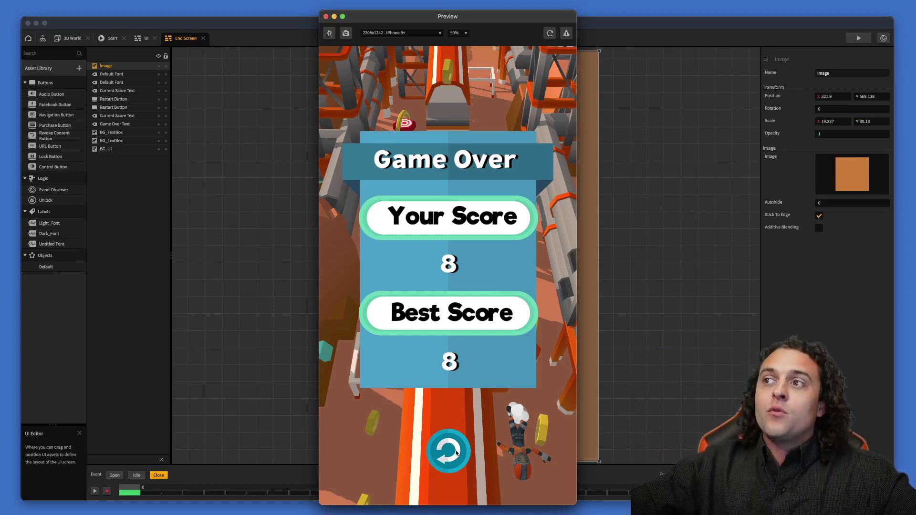
{"action": "left_click", "coordinate": [448, 451]}
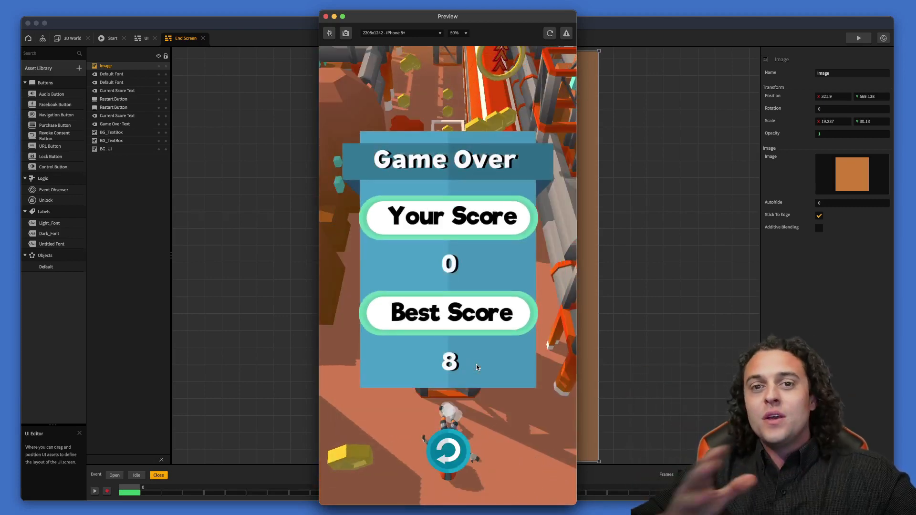
{"action": "mouse_move", "coordinate": [485, 370]}
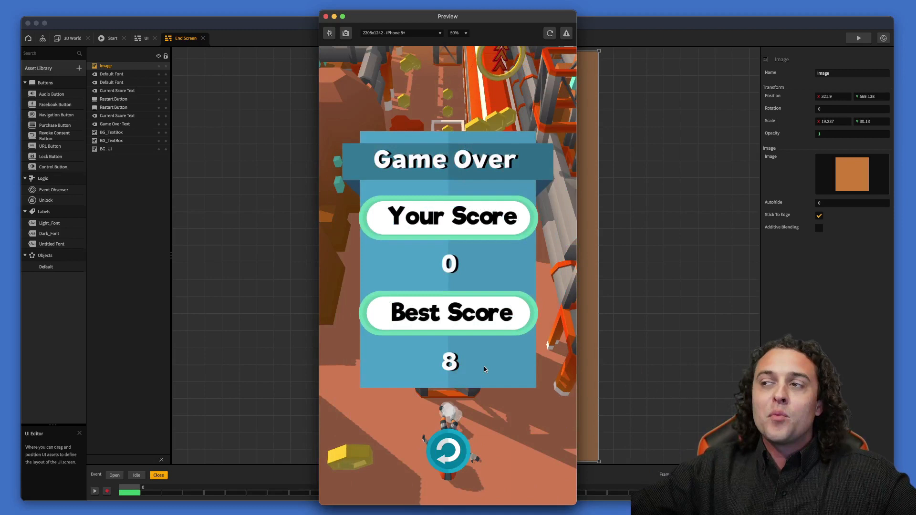